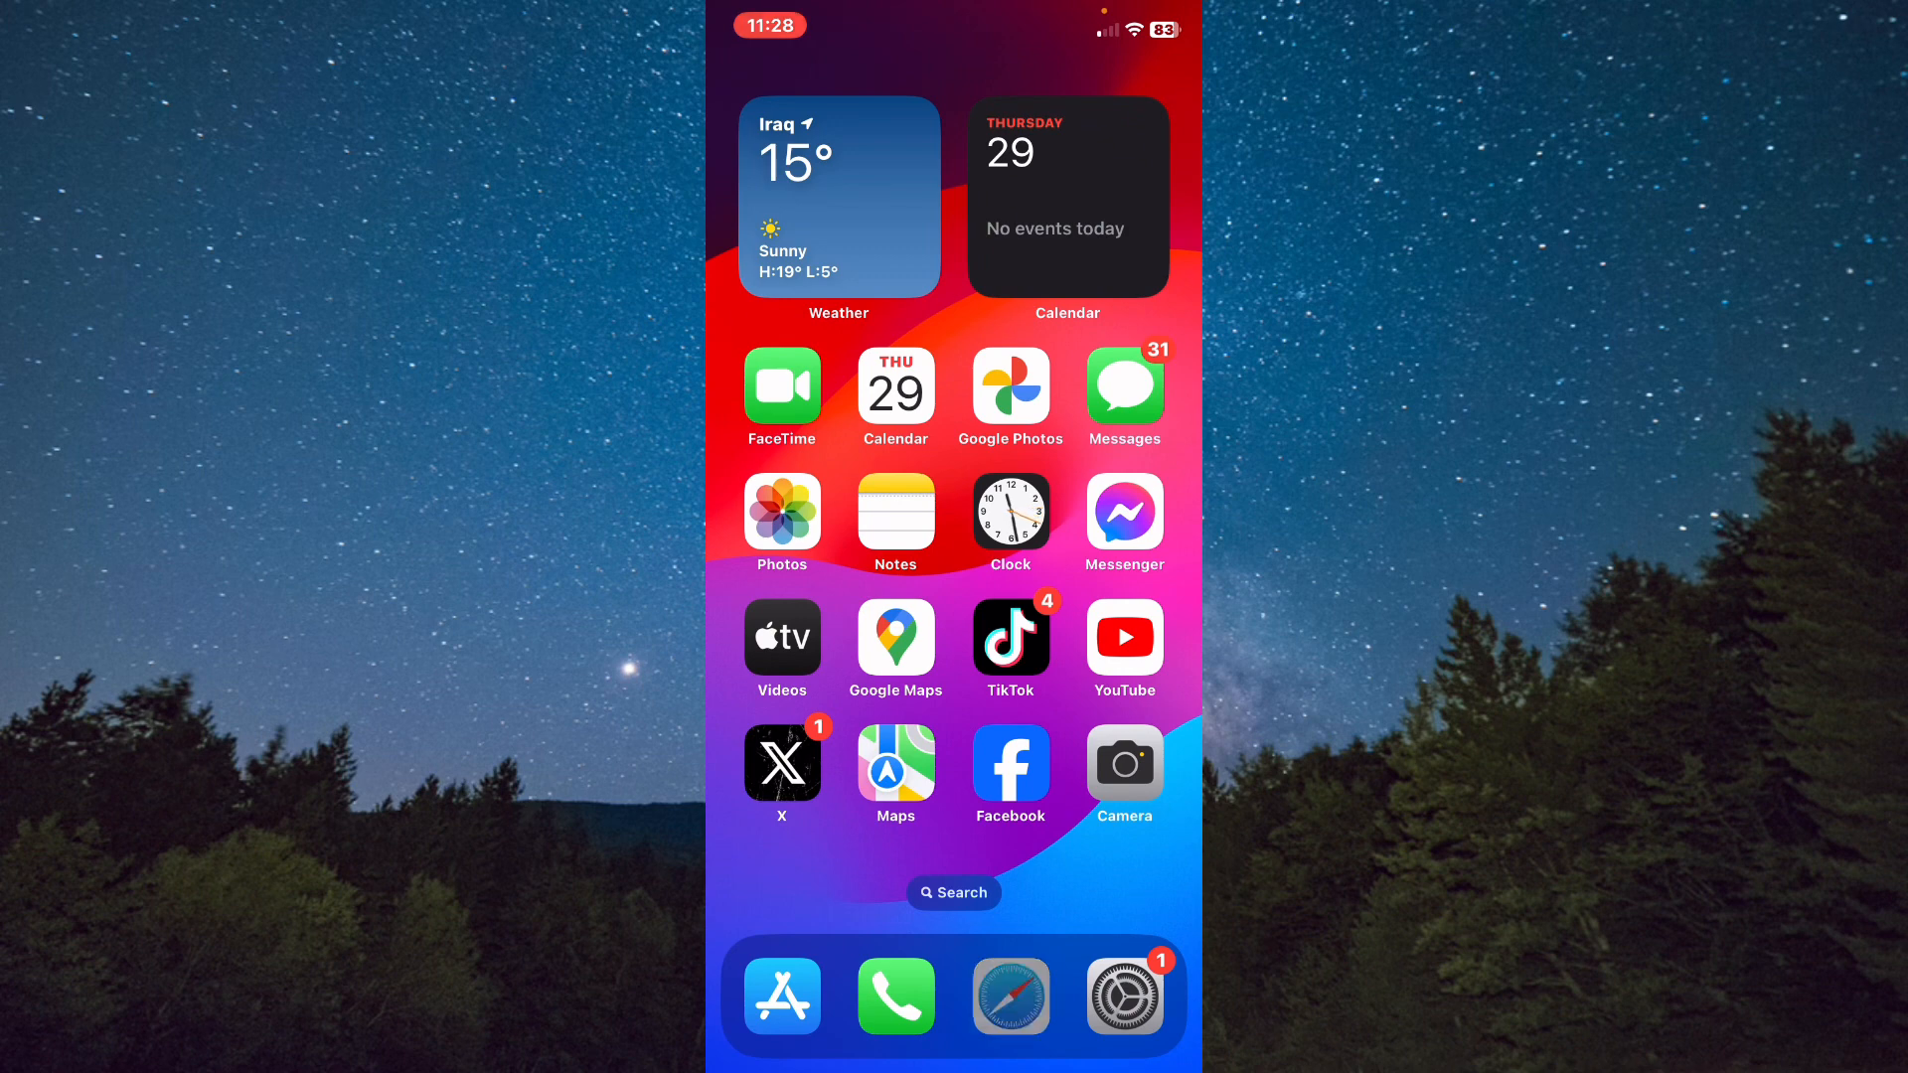
- Enter 'contact google' in Safari's address bar so search suggestions appear
{"action": "left_click", "coordinate": [1010, 996]}
{"action": "type", "text": "c"}
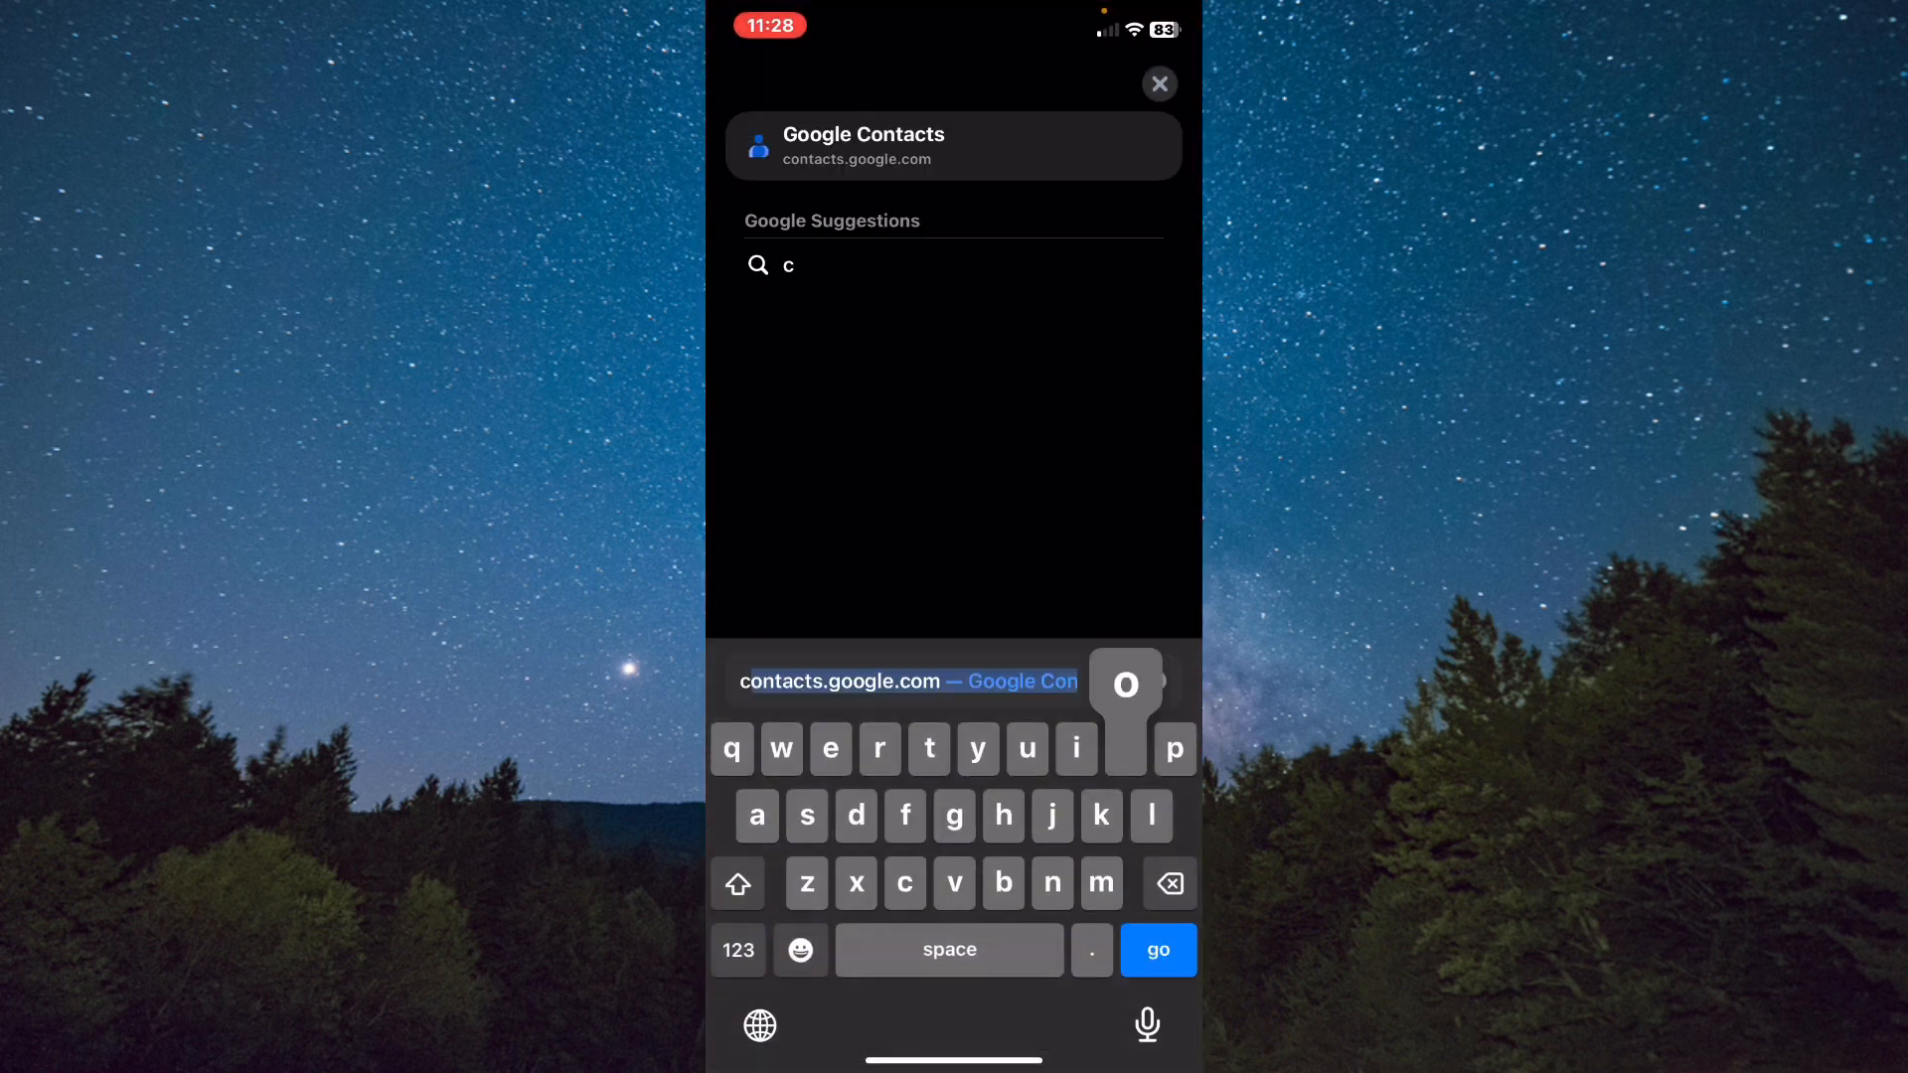
{"action": "type", "text": "ontact"}
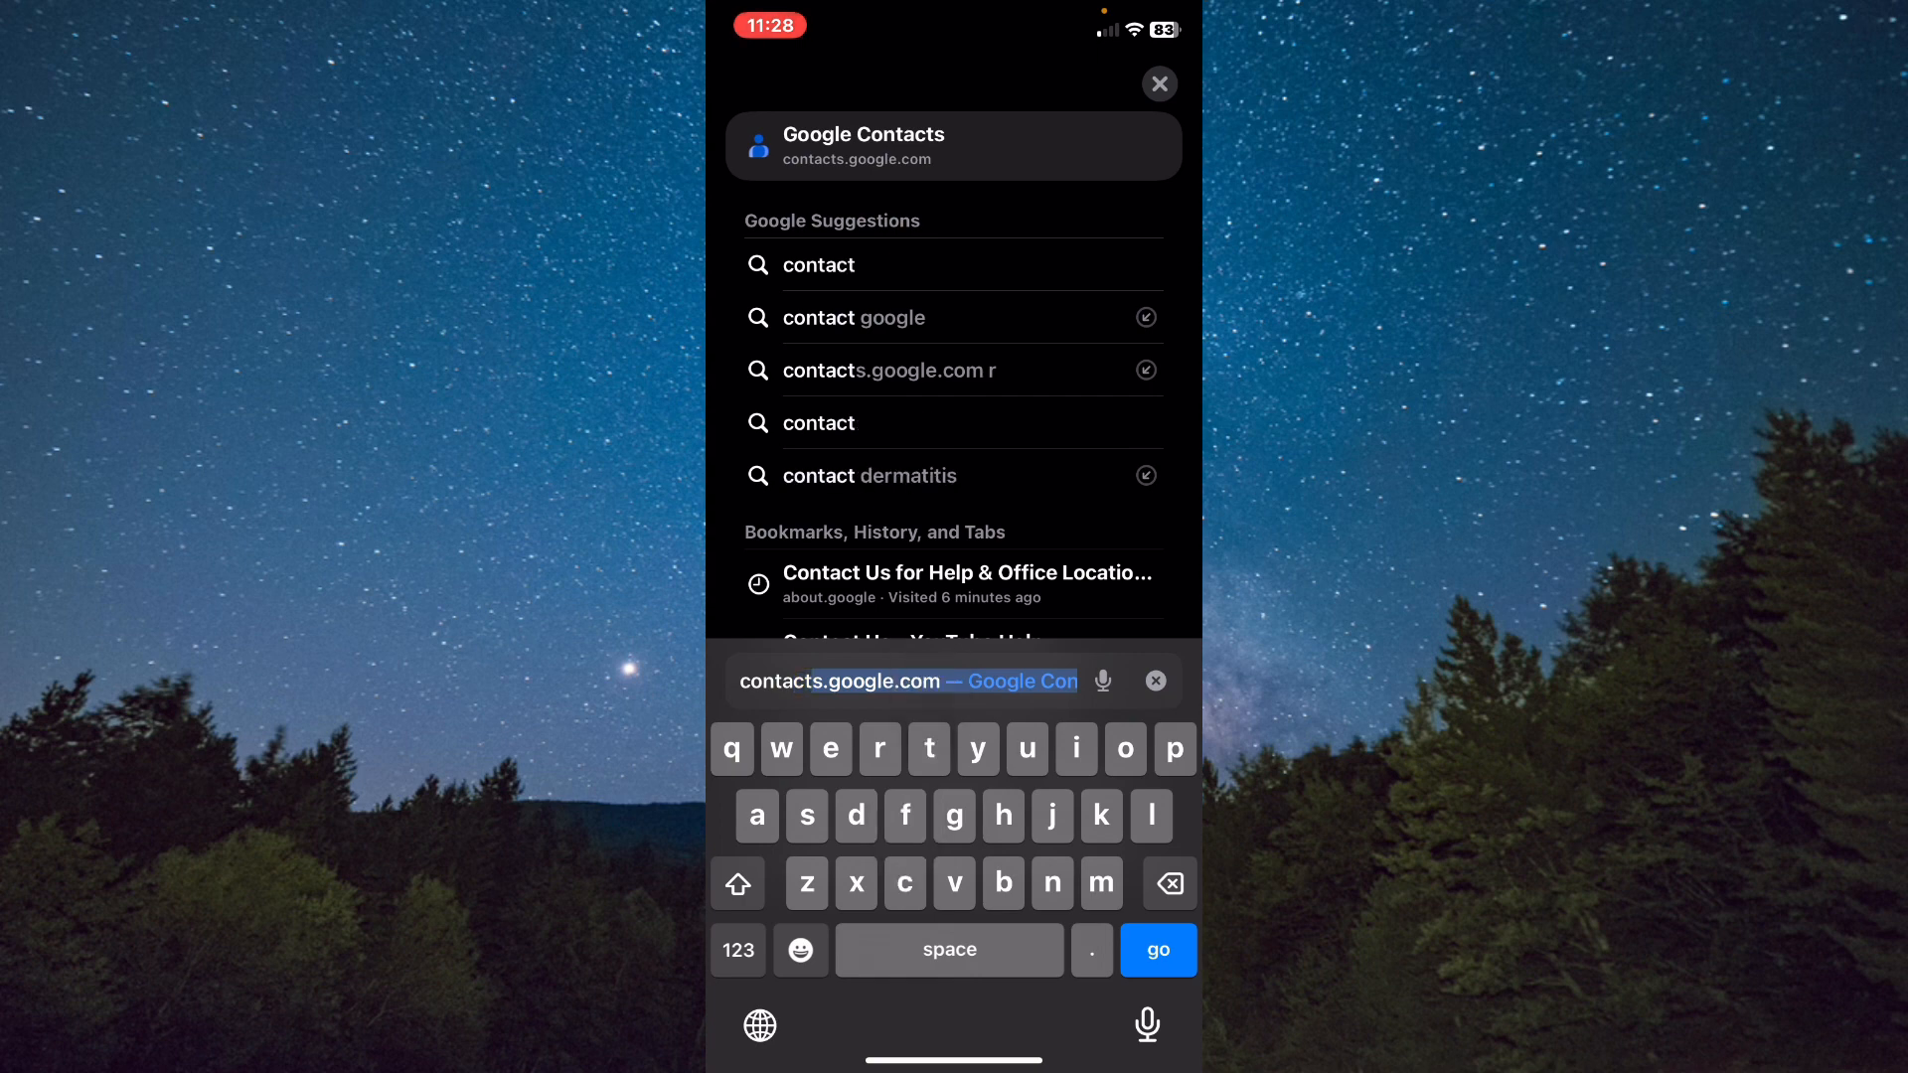
{"action": "type", "text": "contact goog"}
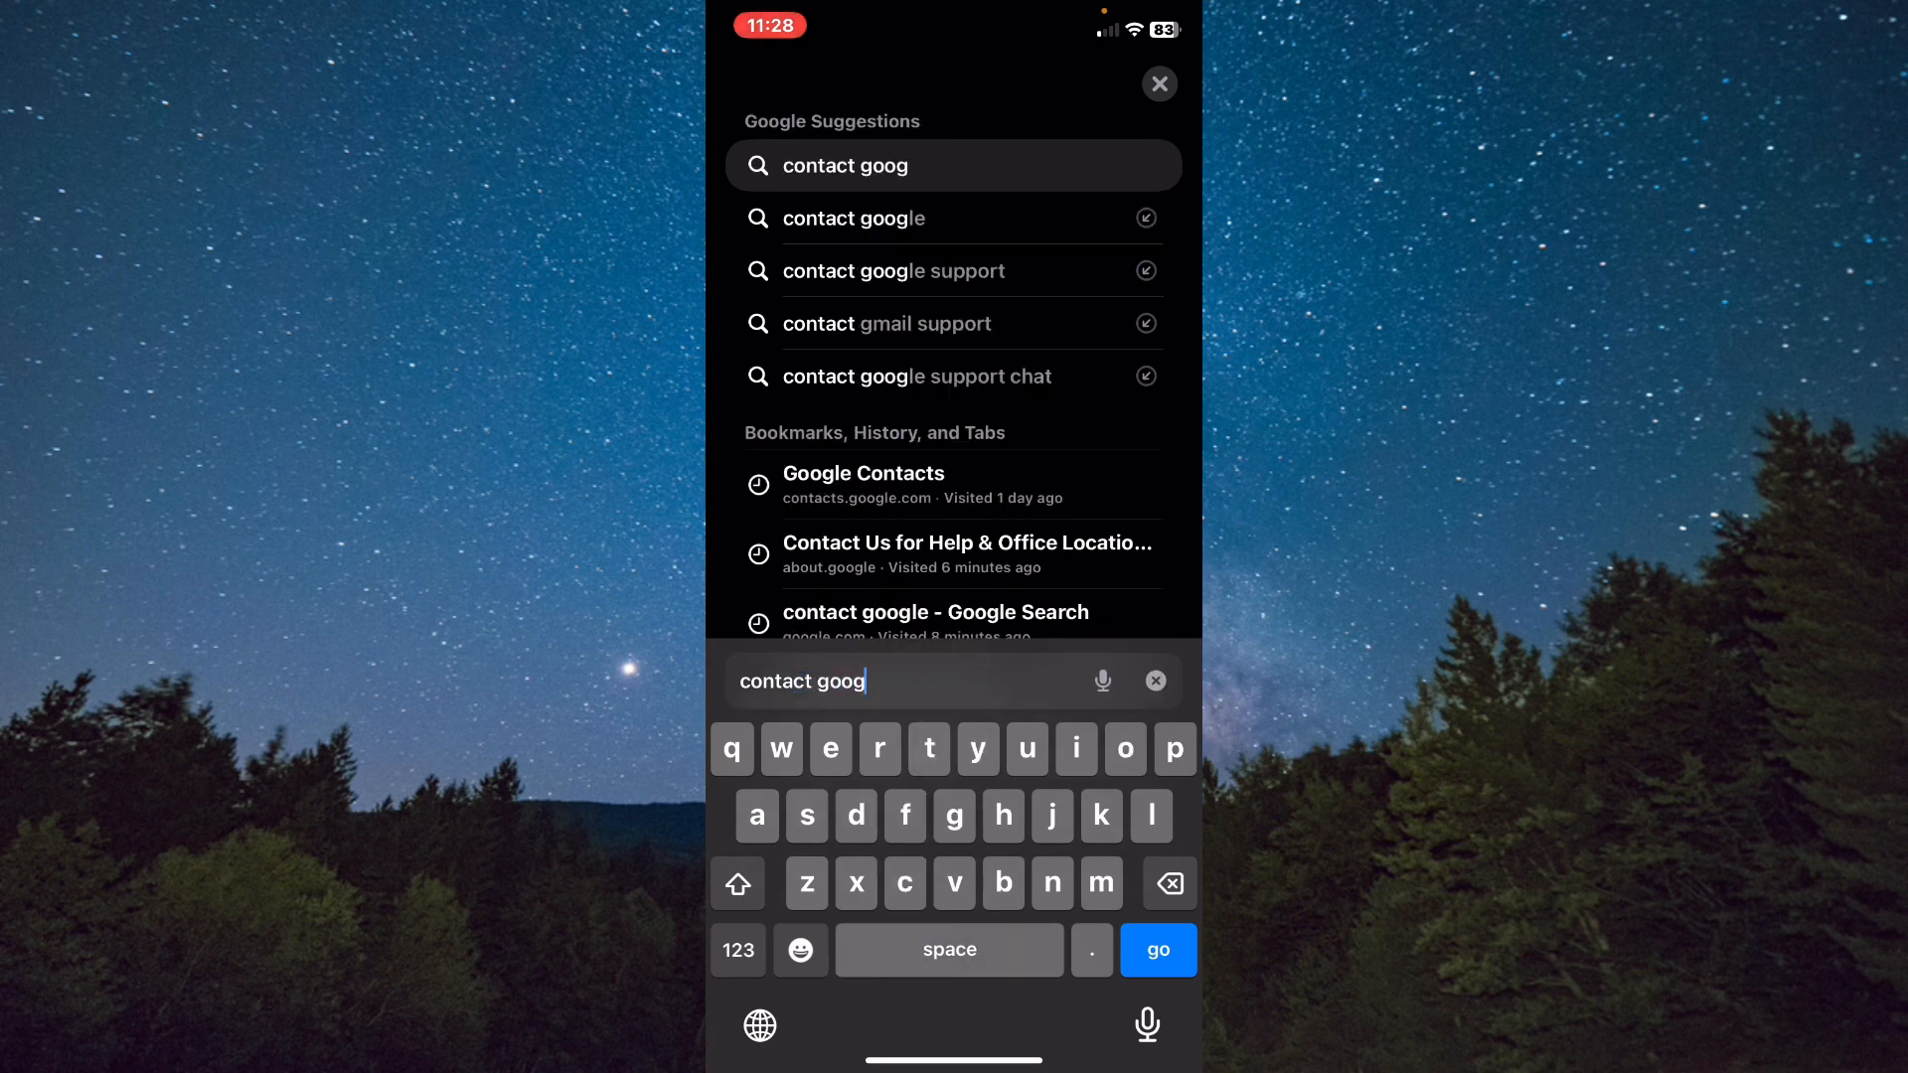
{"action": "type", "text": "le"}
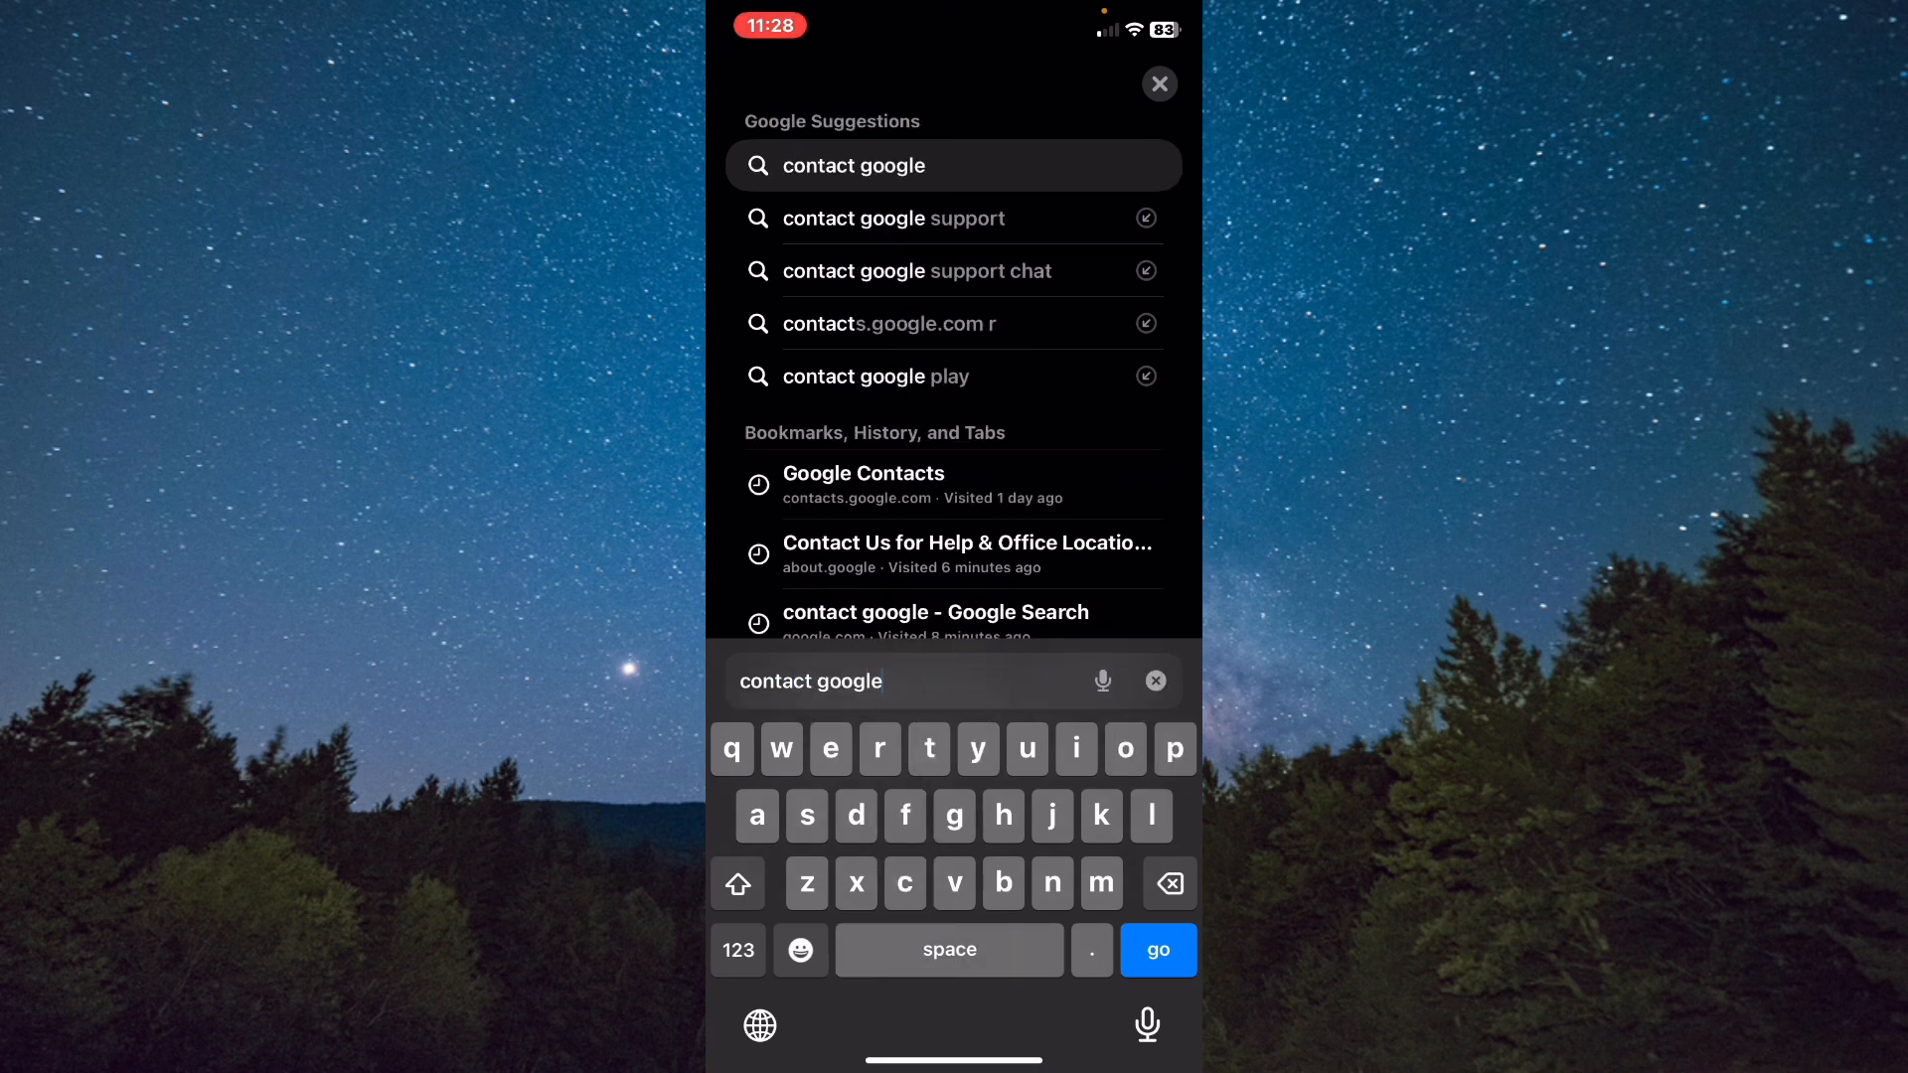
- Search 'contact google support', visit the About Google contact page, and reach the Google Help result
{"action": "left_click", "coordinate": [892, 219]}
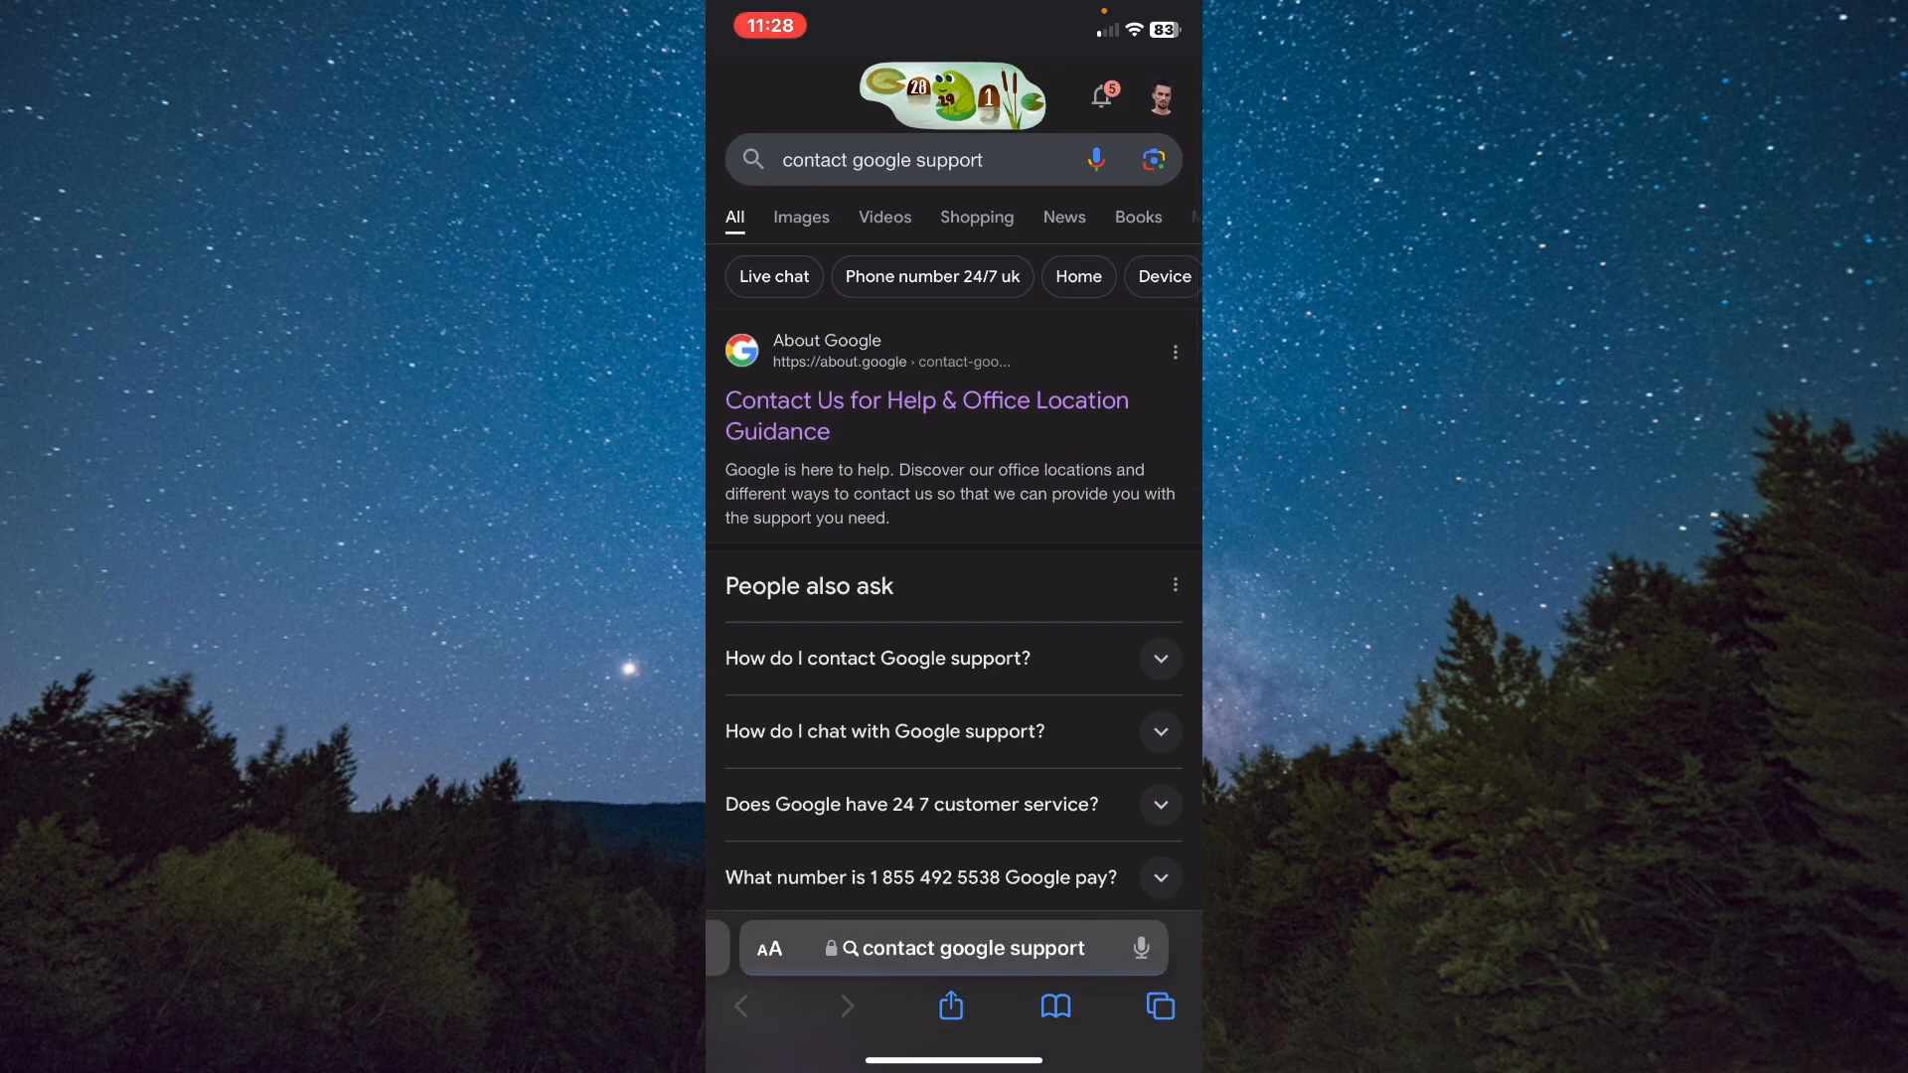
{"action": "left_click", "coordinate": [926, 416]}
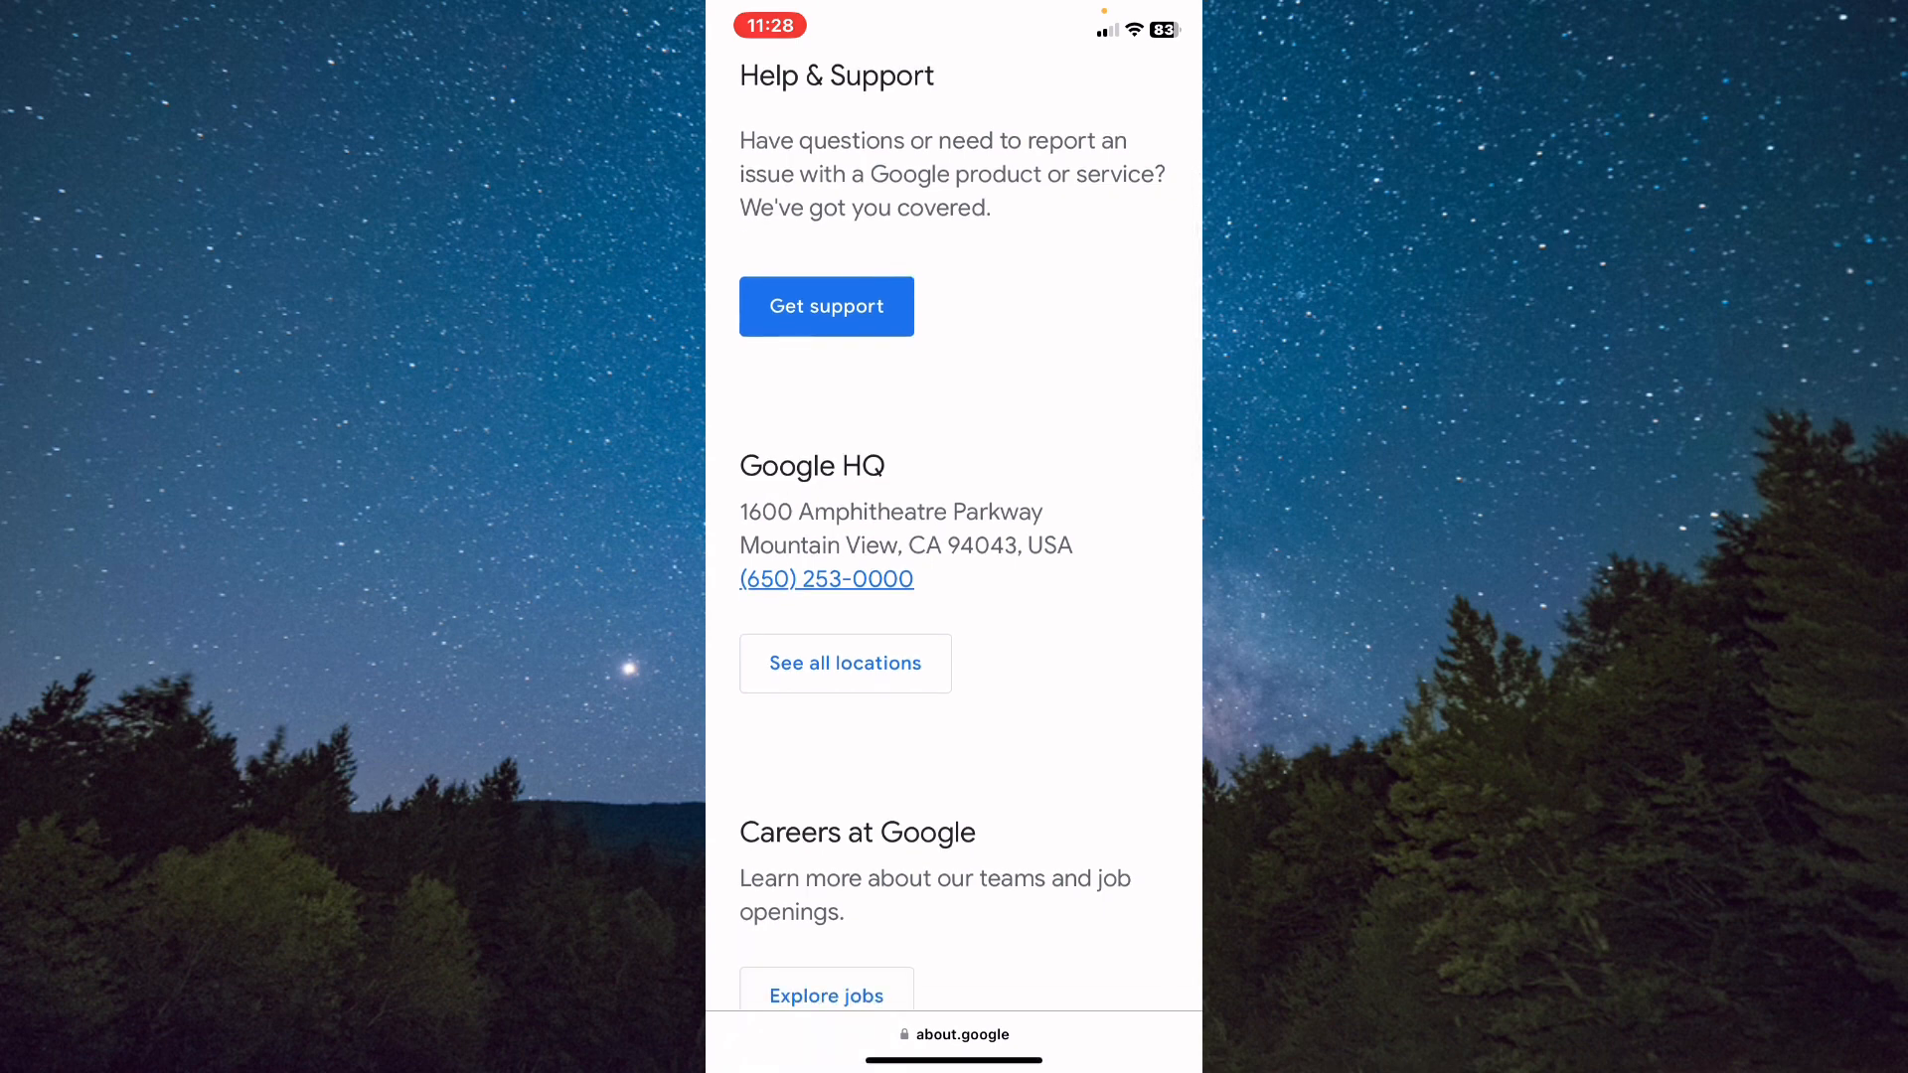
{"action": "scroll", "scroll_direction": "down", "scroll_amount": 3}
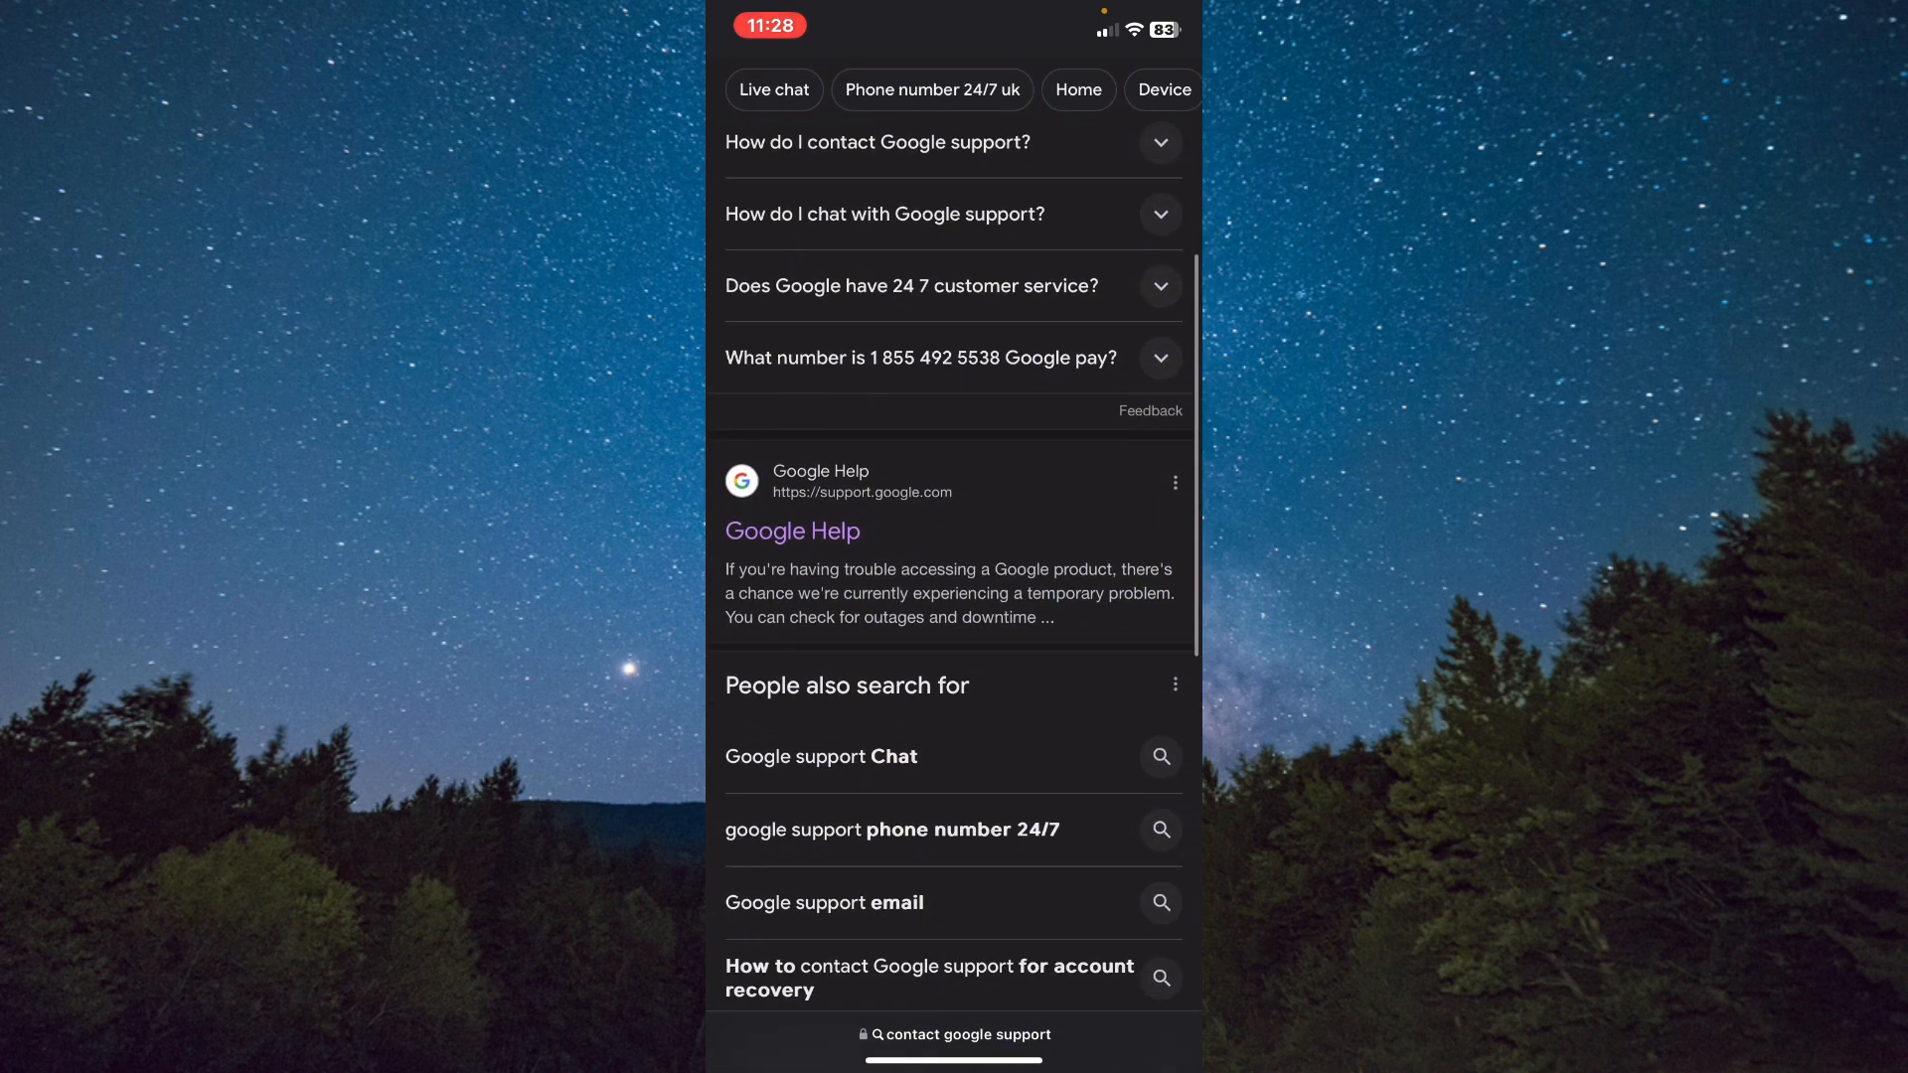
- Open support.google.com and view the grid of Google product help topics
{"action": "left_click", "coordinate": [793, 531]}
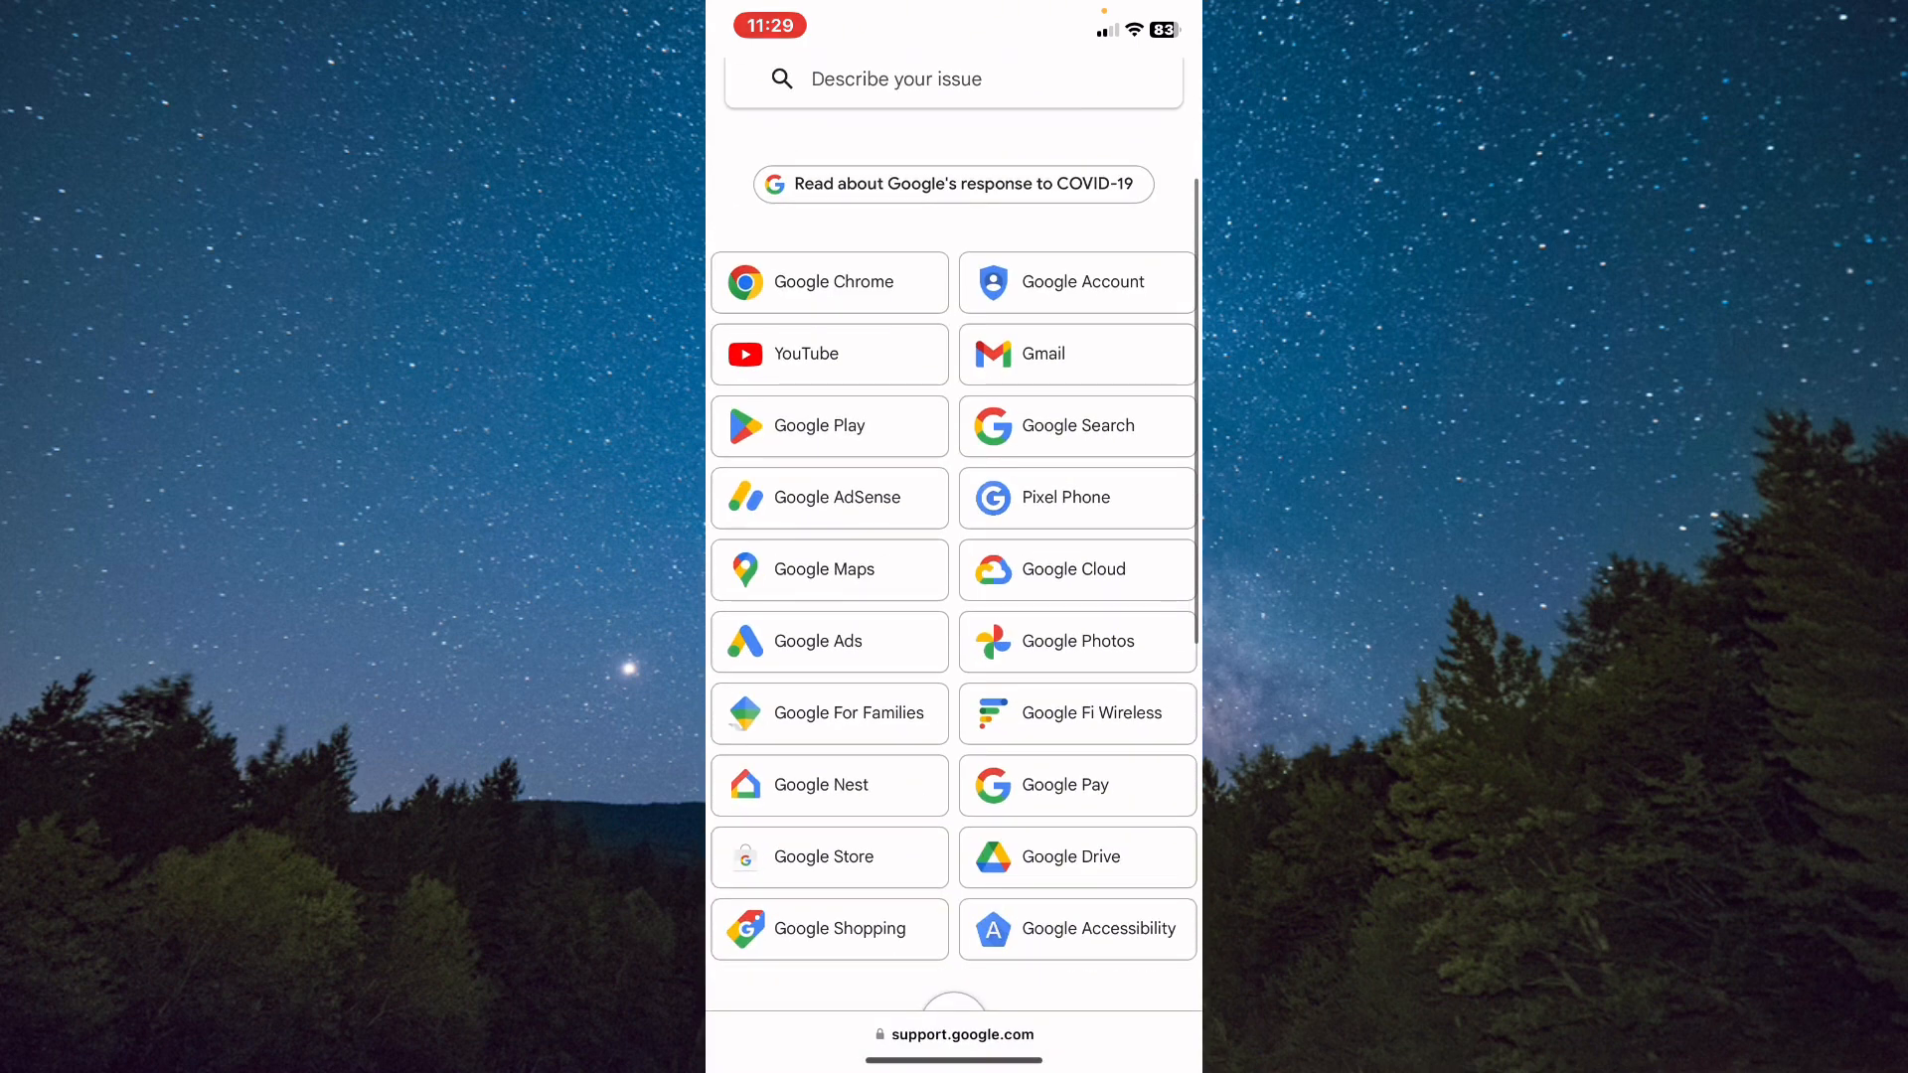
{"action": "scroll", "scroll_direction": "down", "scroll_amount": 3}
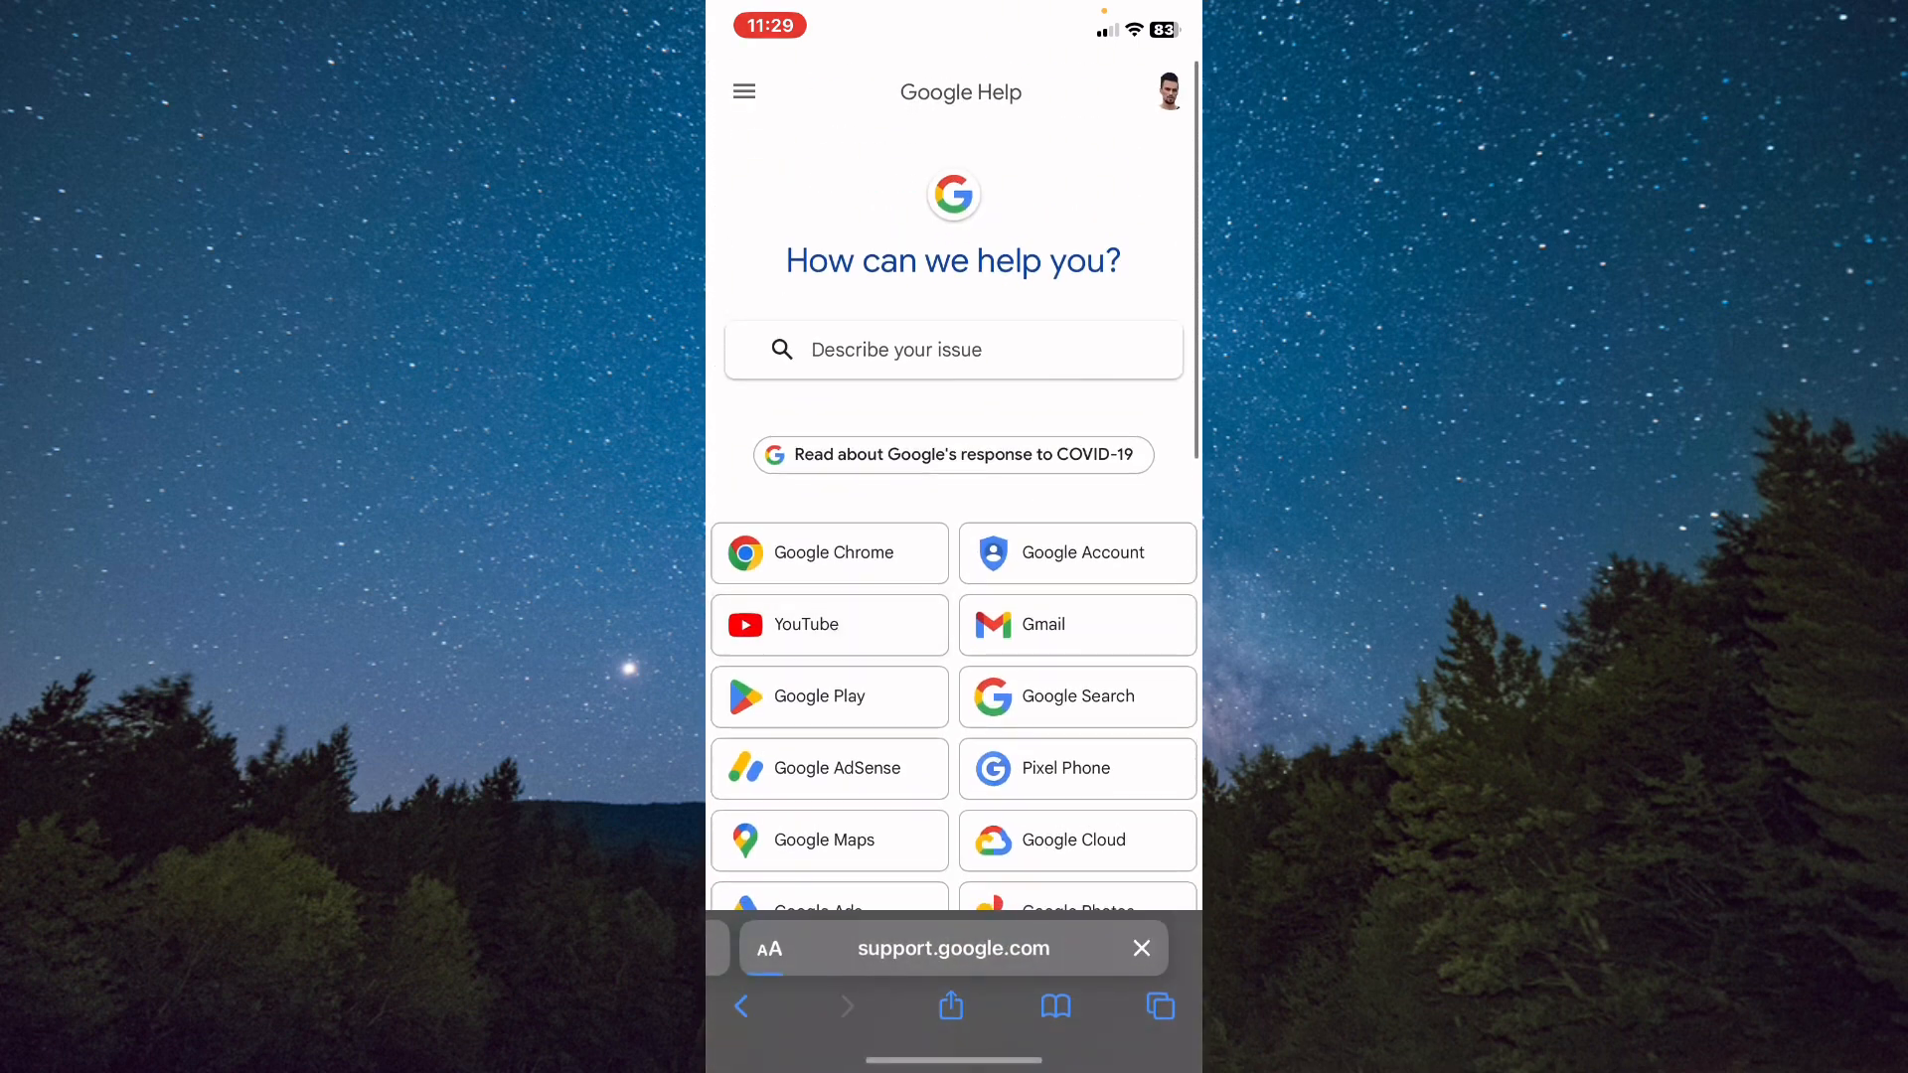
- Open YouTube Help and reach its Contact Us form at Step 1
{"action": "left_click", "coordinate": [805, 625]}
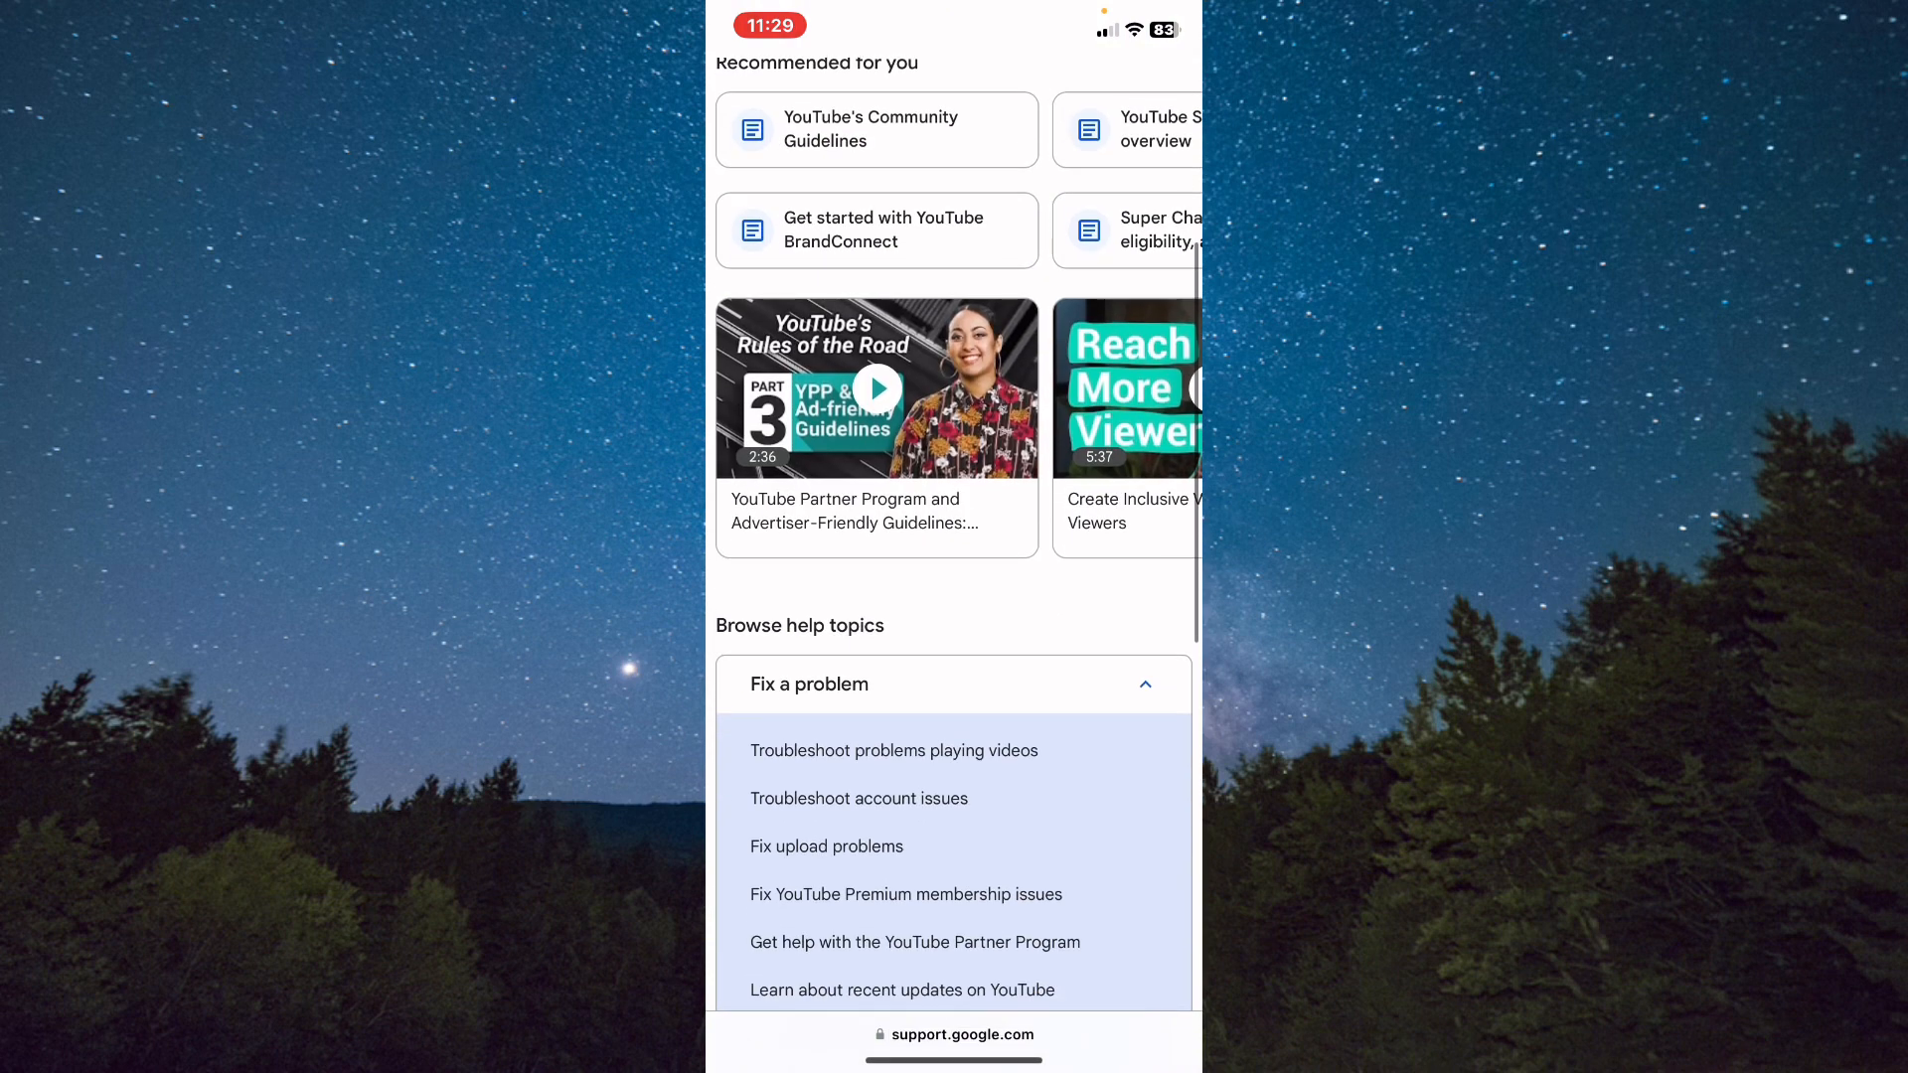
{"action": "scroll", "scroll_direction": "down", "scroll_amount": 3}
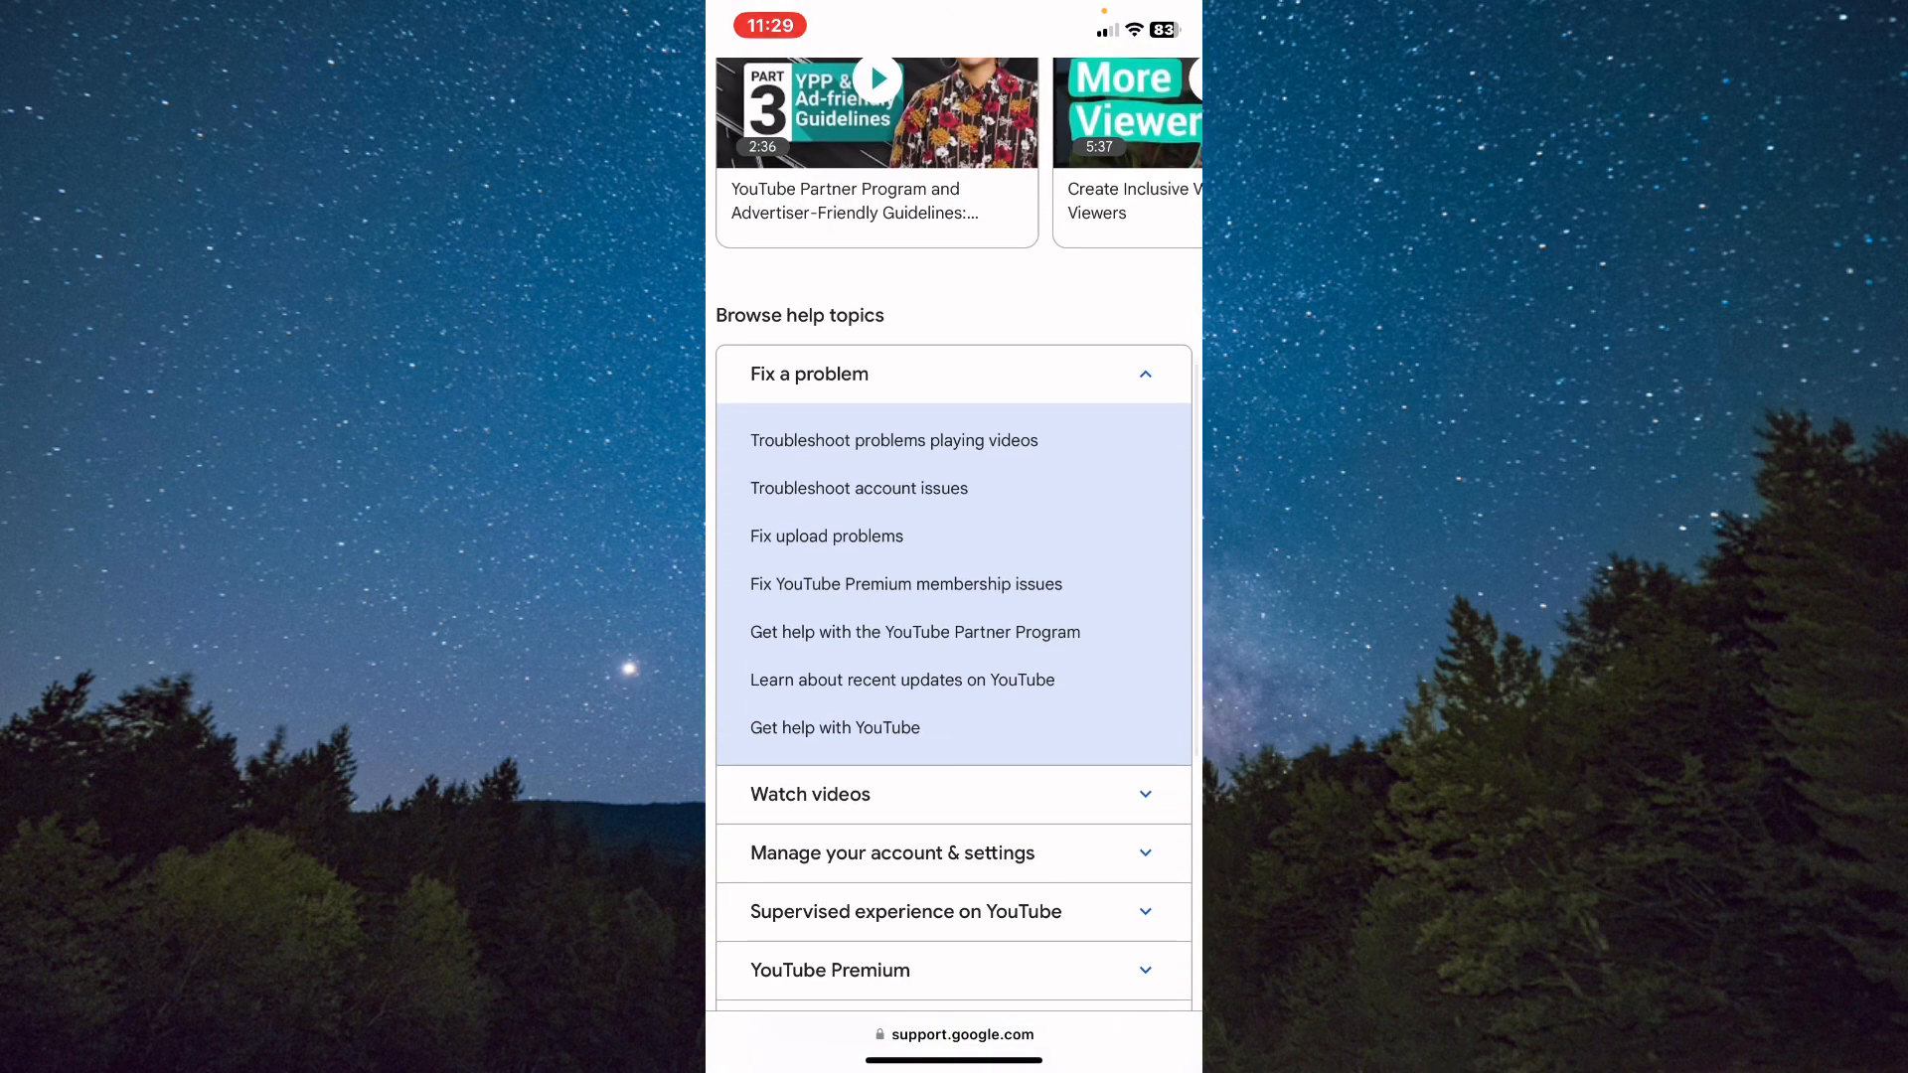
{"action": "scroll", "scroll_direction": "down", "scroll_amount": 3}
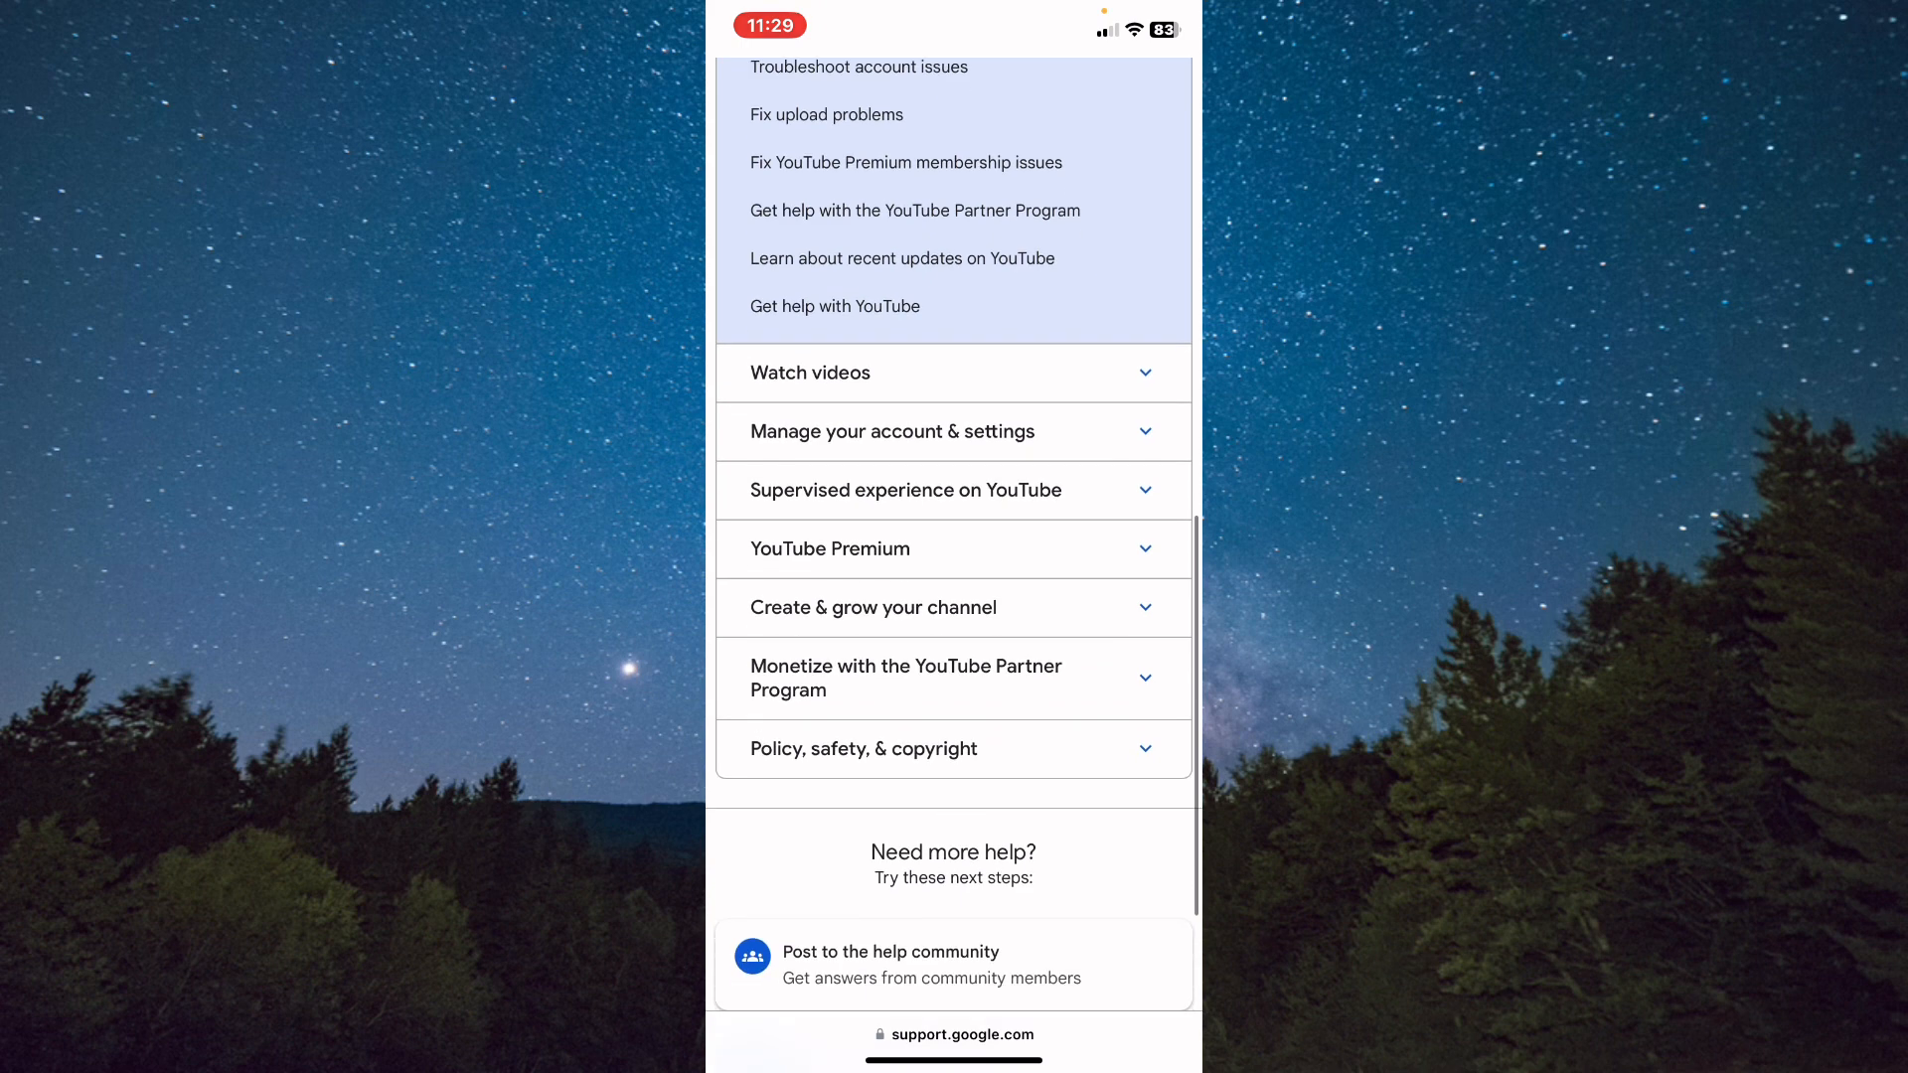
{"action": "scroll", "scroll_direction": "up", "scroll_amount": 3}
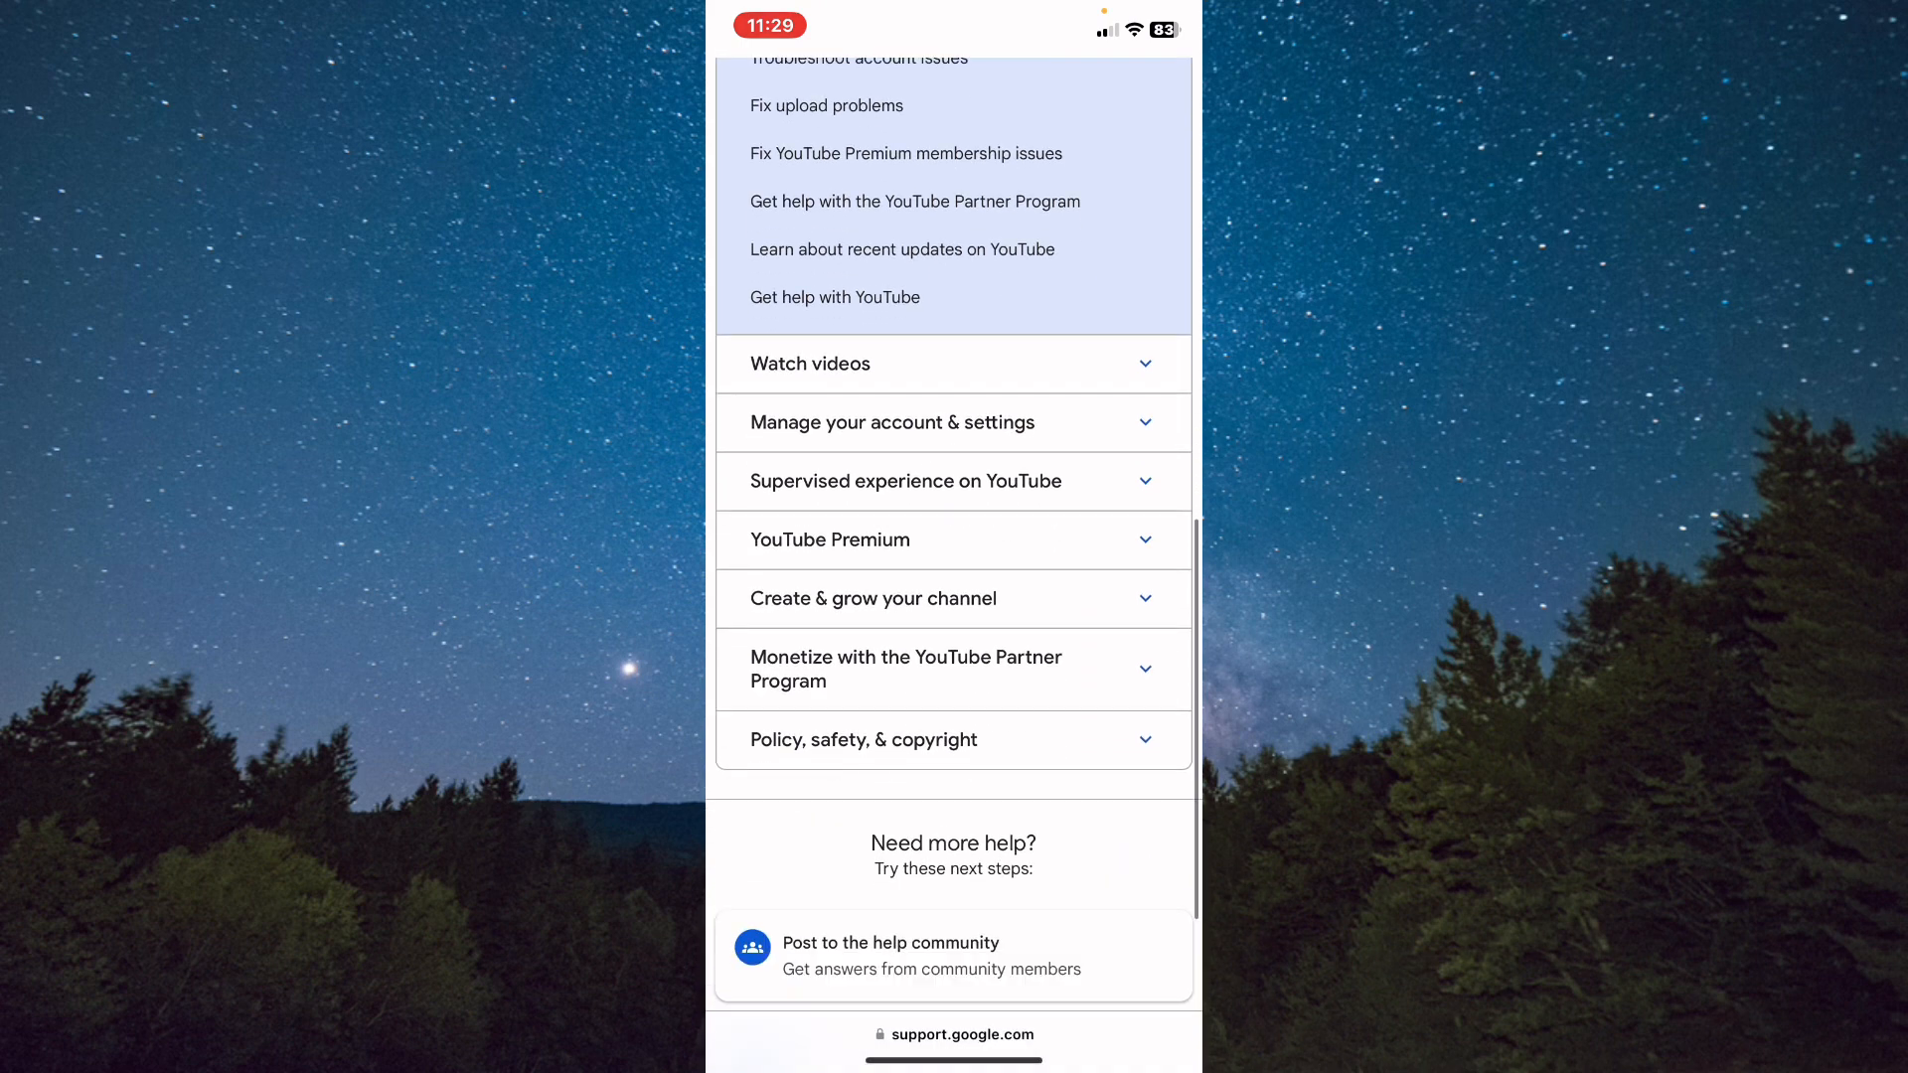
{"action": "scroll", "scroll_direction": "up", "scroll_amount": 3}
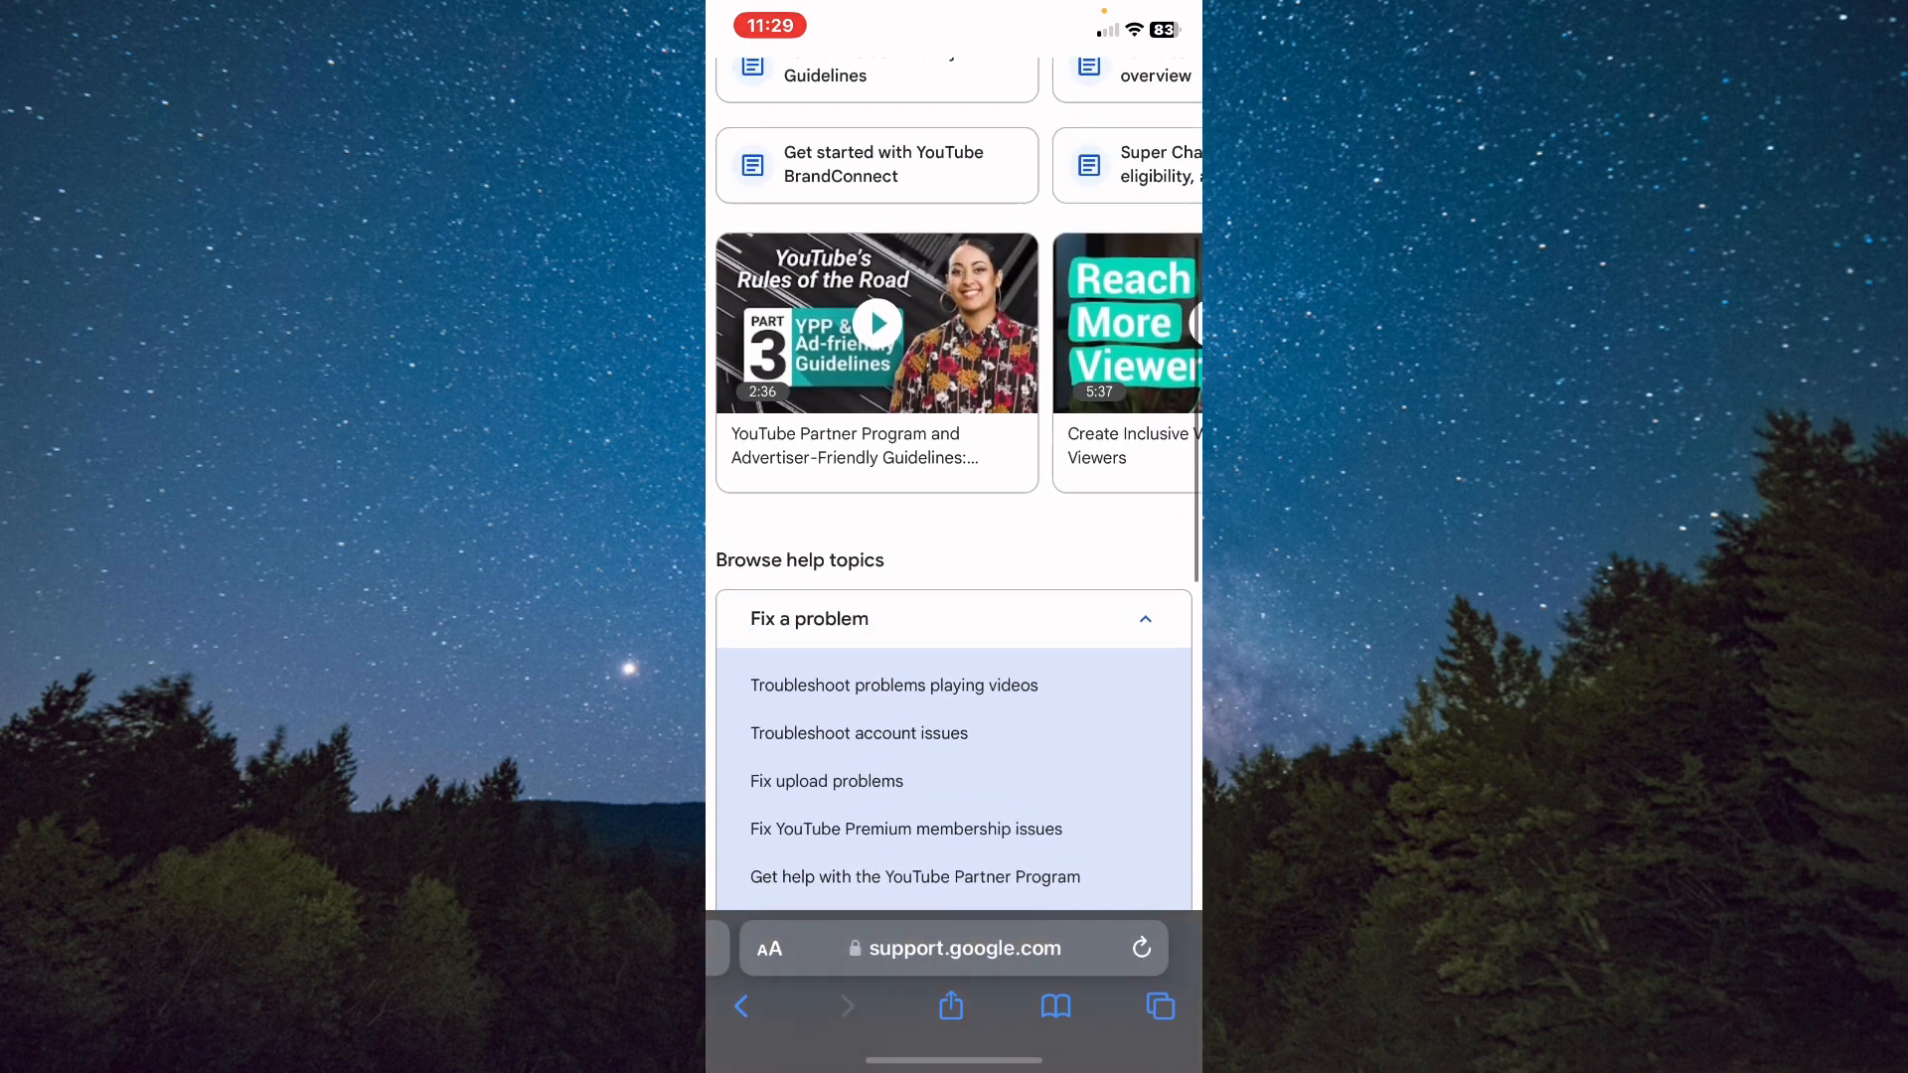
{"action": "scroll", "scroll_direction": "up", "scroll_amount": 3}
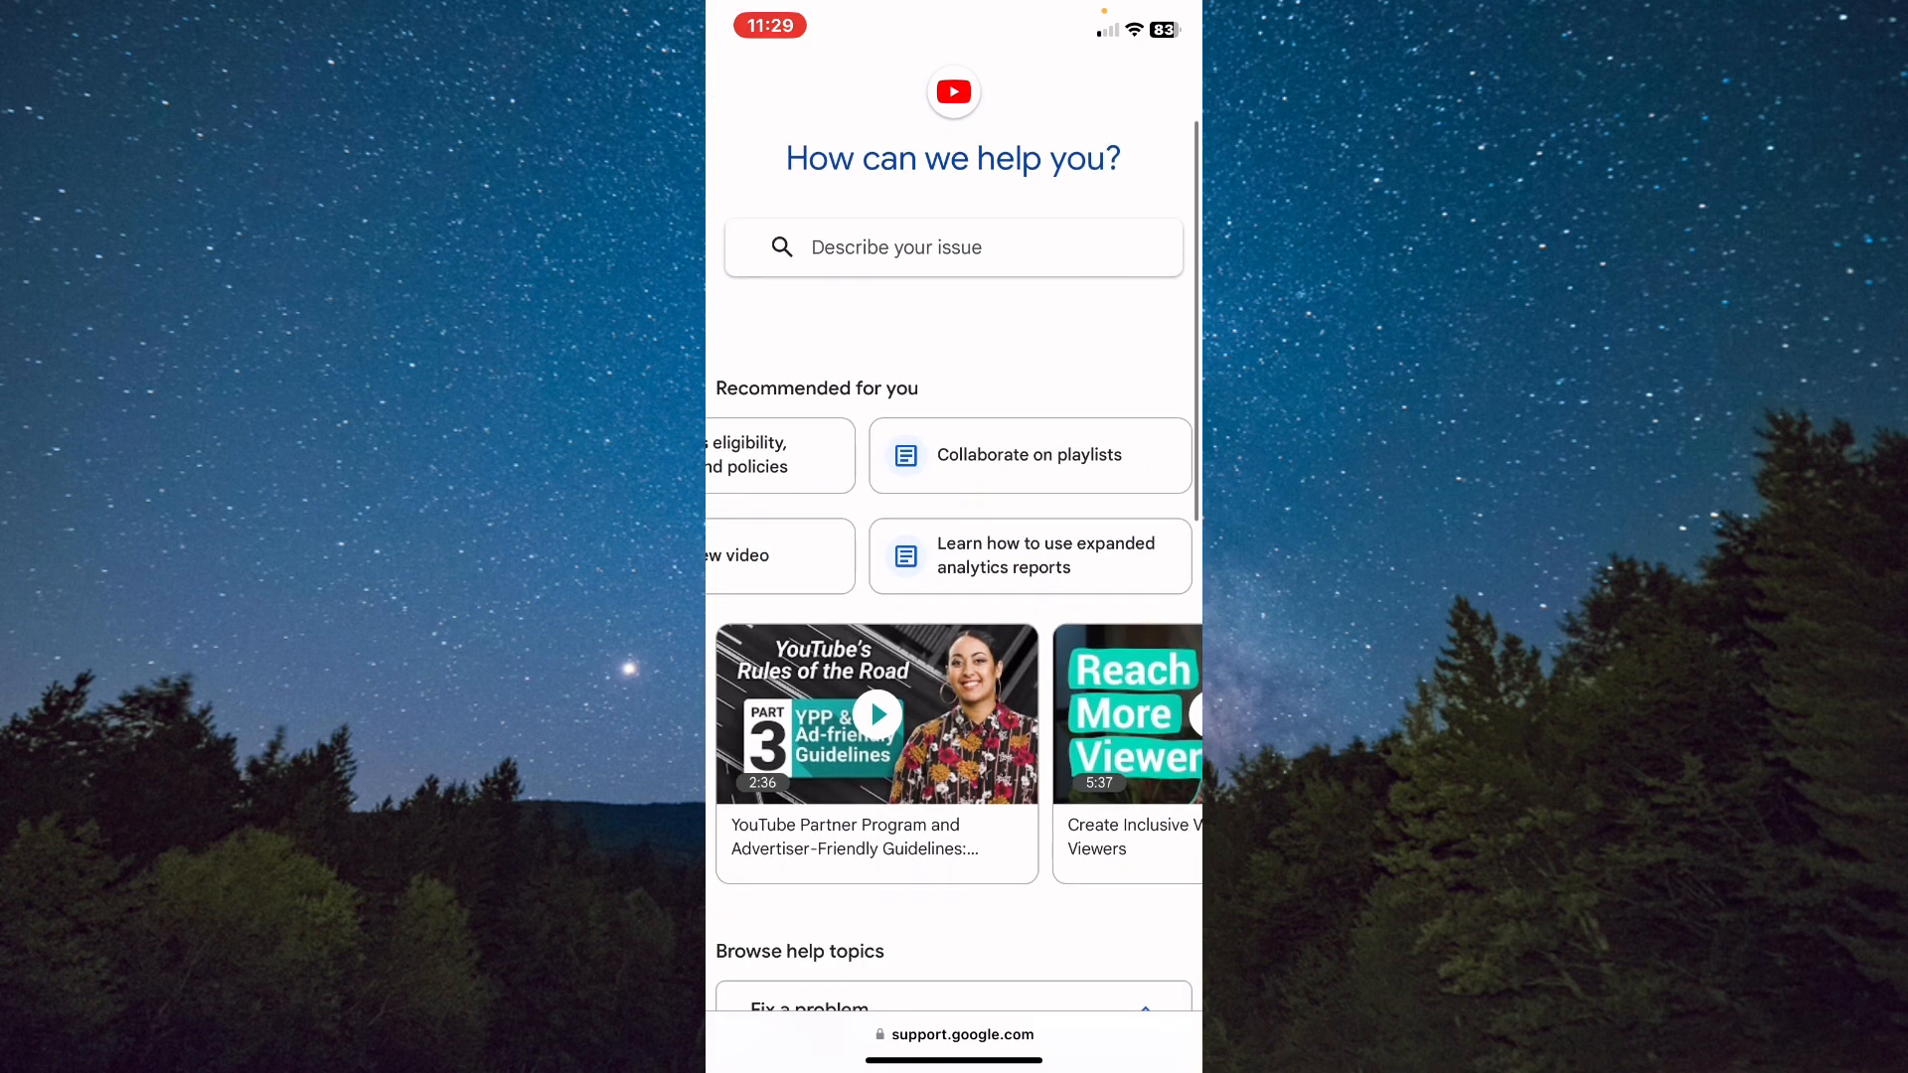
{"action": "scroll", "scroll_direction": "down", "scroll_amount": 3}
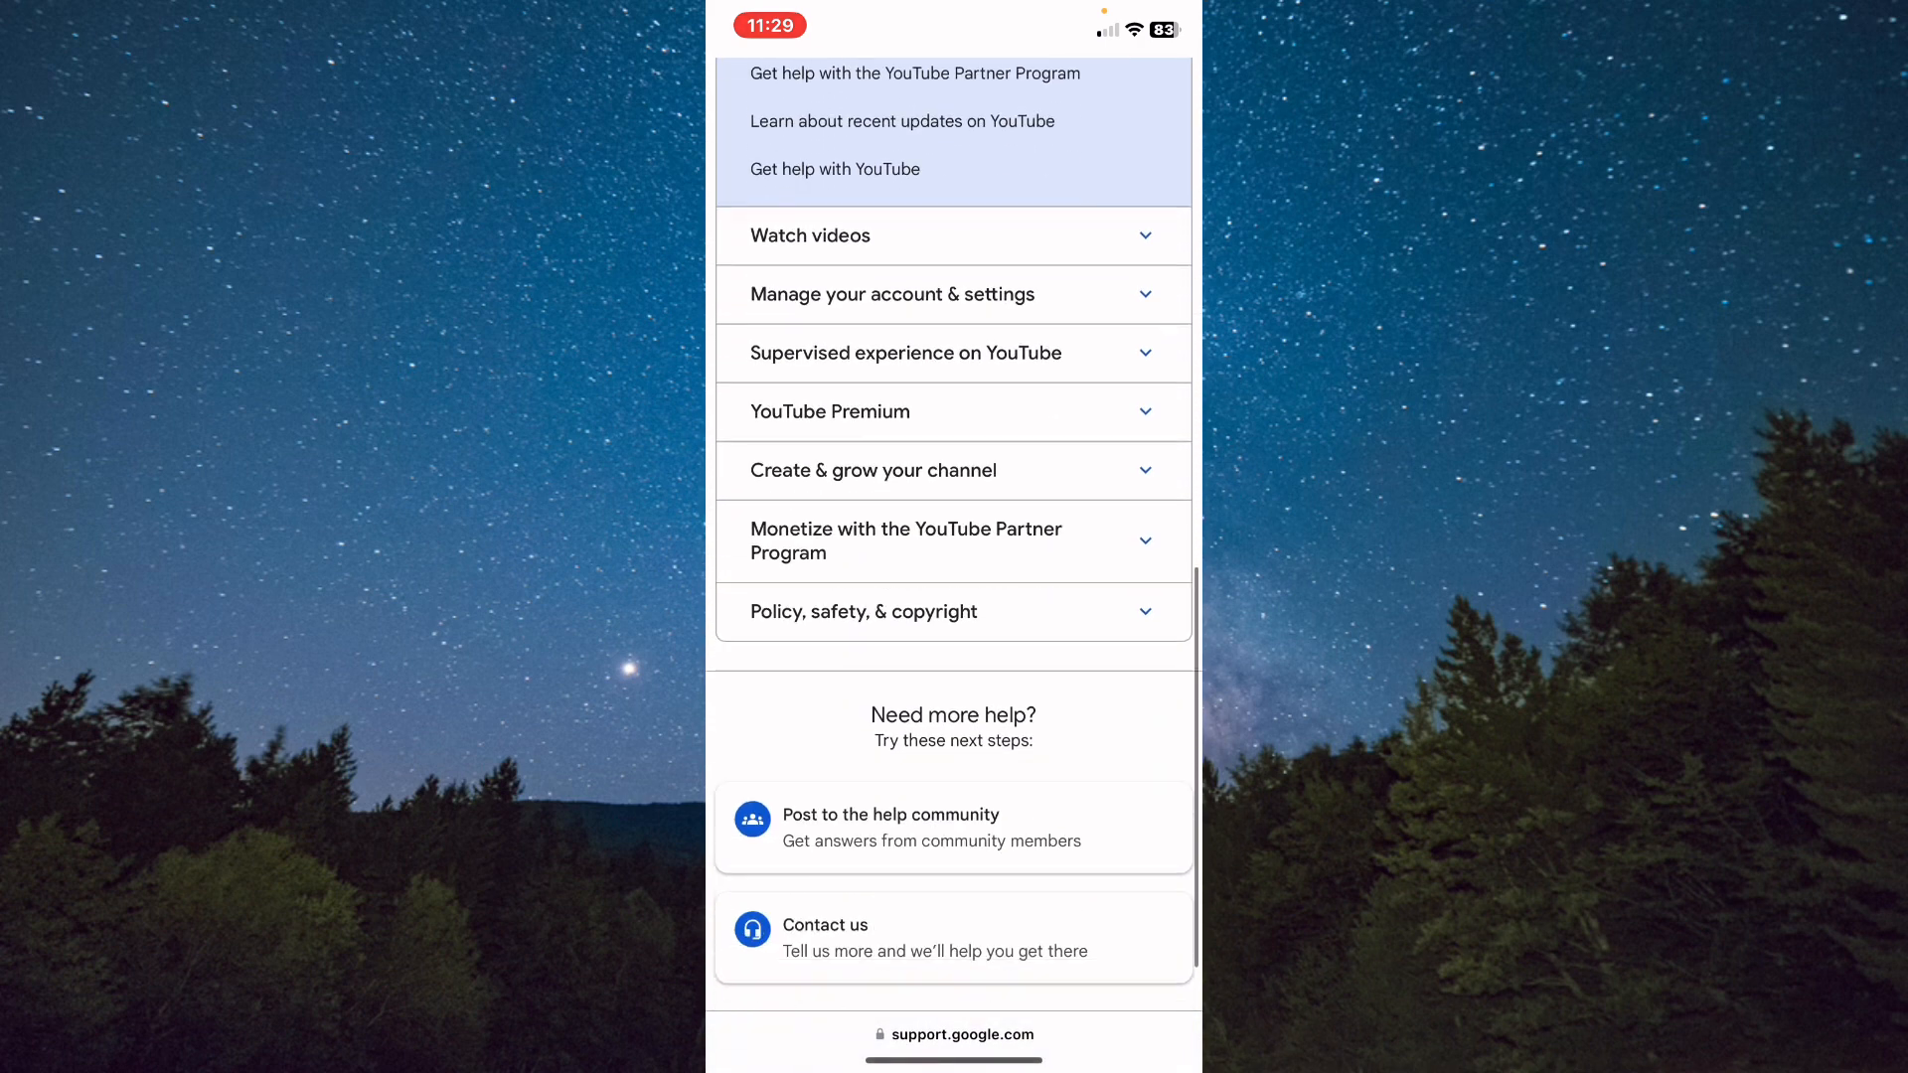
{"action": "scroll", "scroll_direction": "down", "scroll_amount": 3}
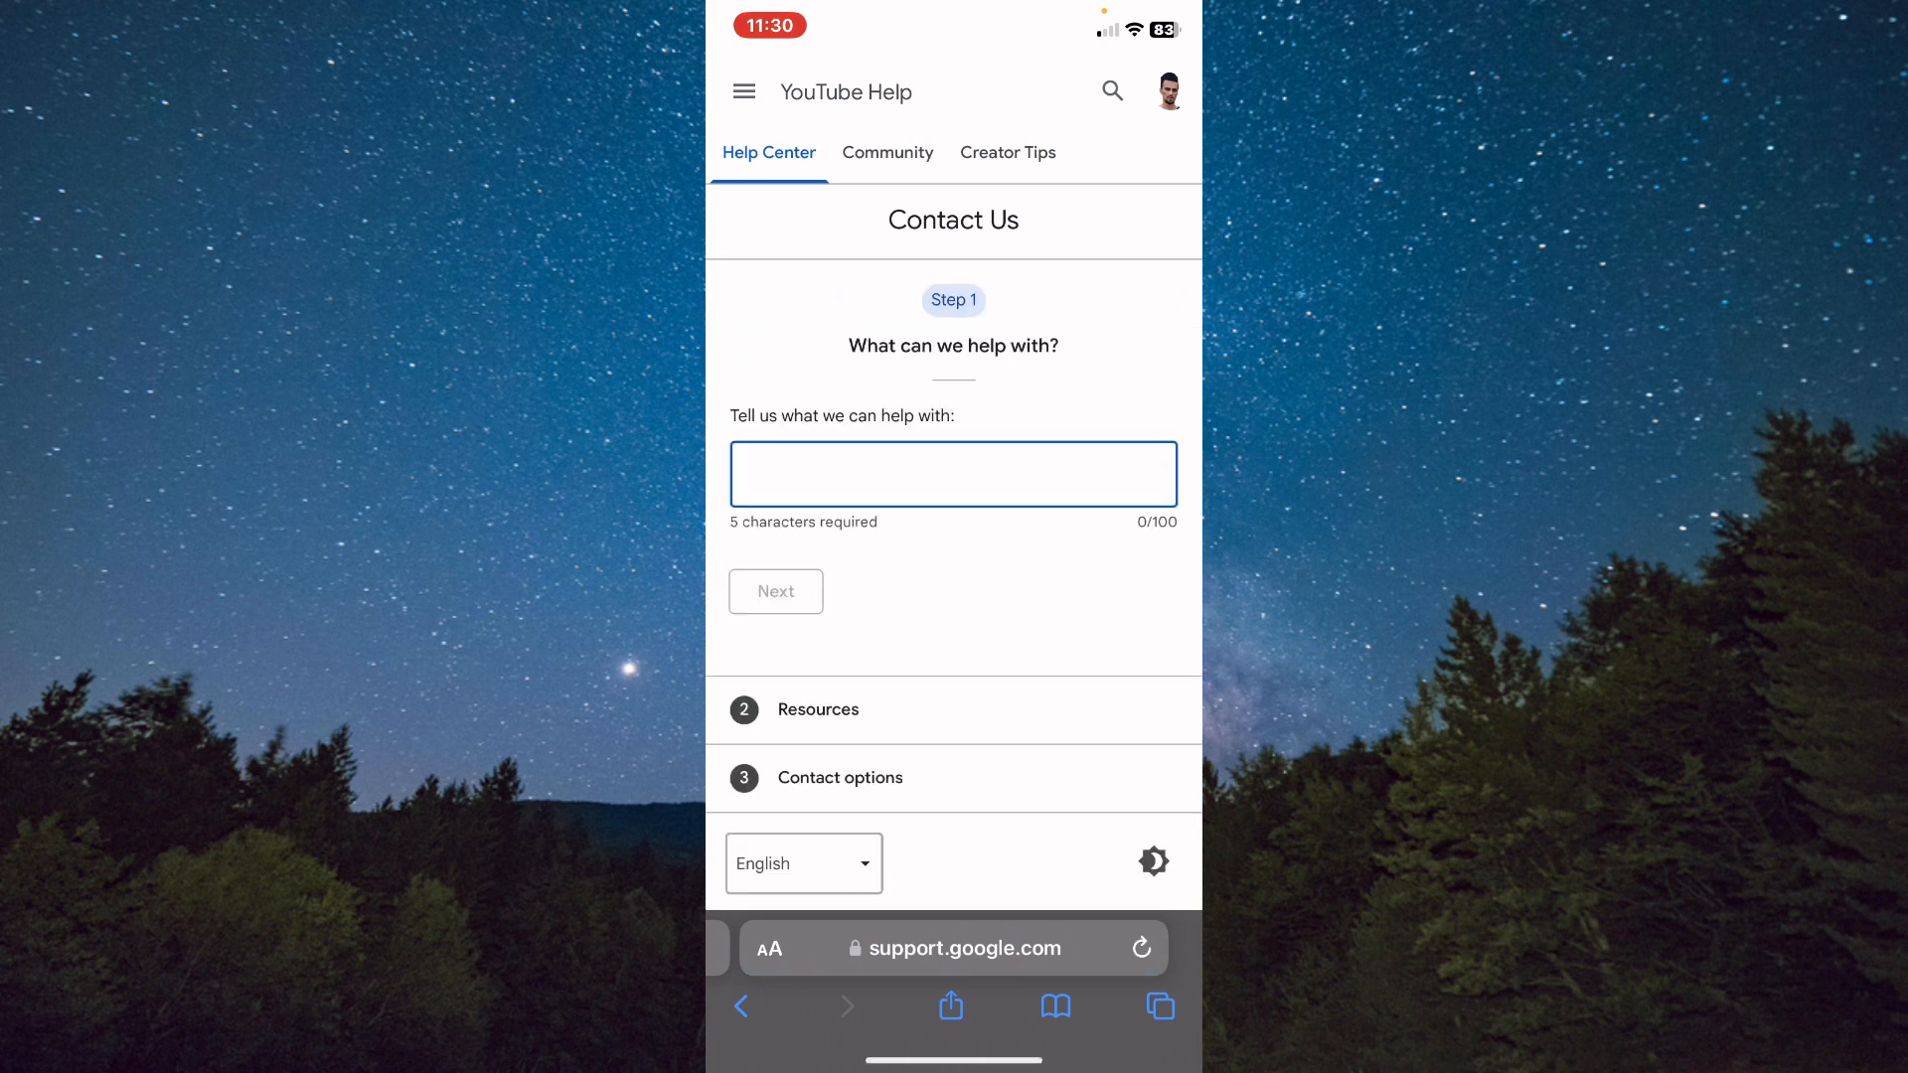
- Enter 'Monetizing' as the issue so monetization descriptions like Channel monetization disabled are offered
{"action": "left_click", "coordinate": [953, 473]}
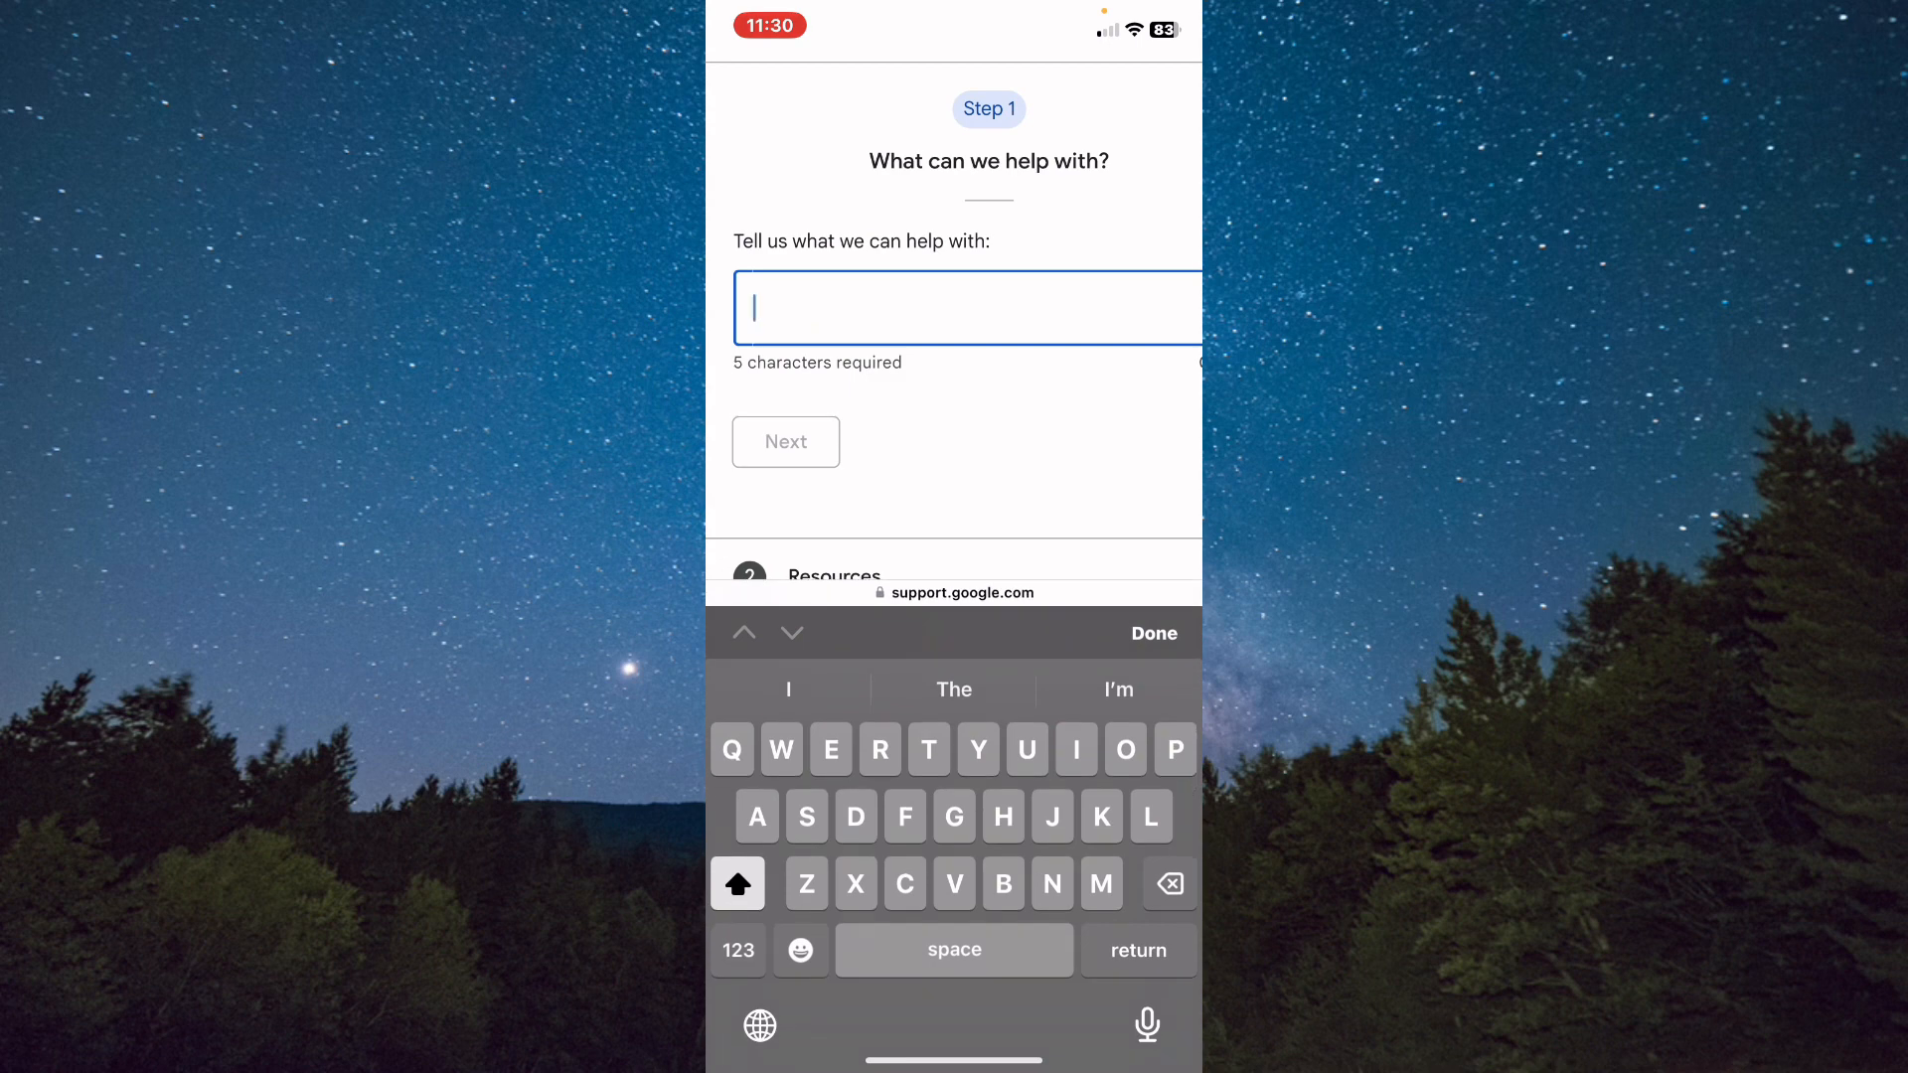
{"action": "type", "text": "Mon"}
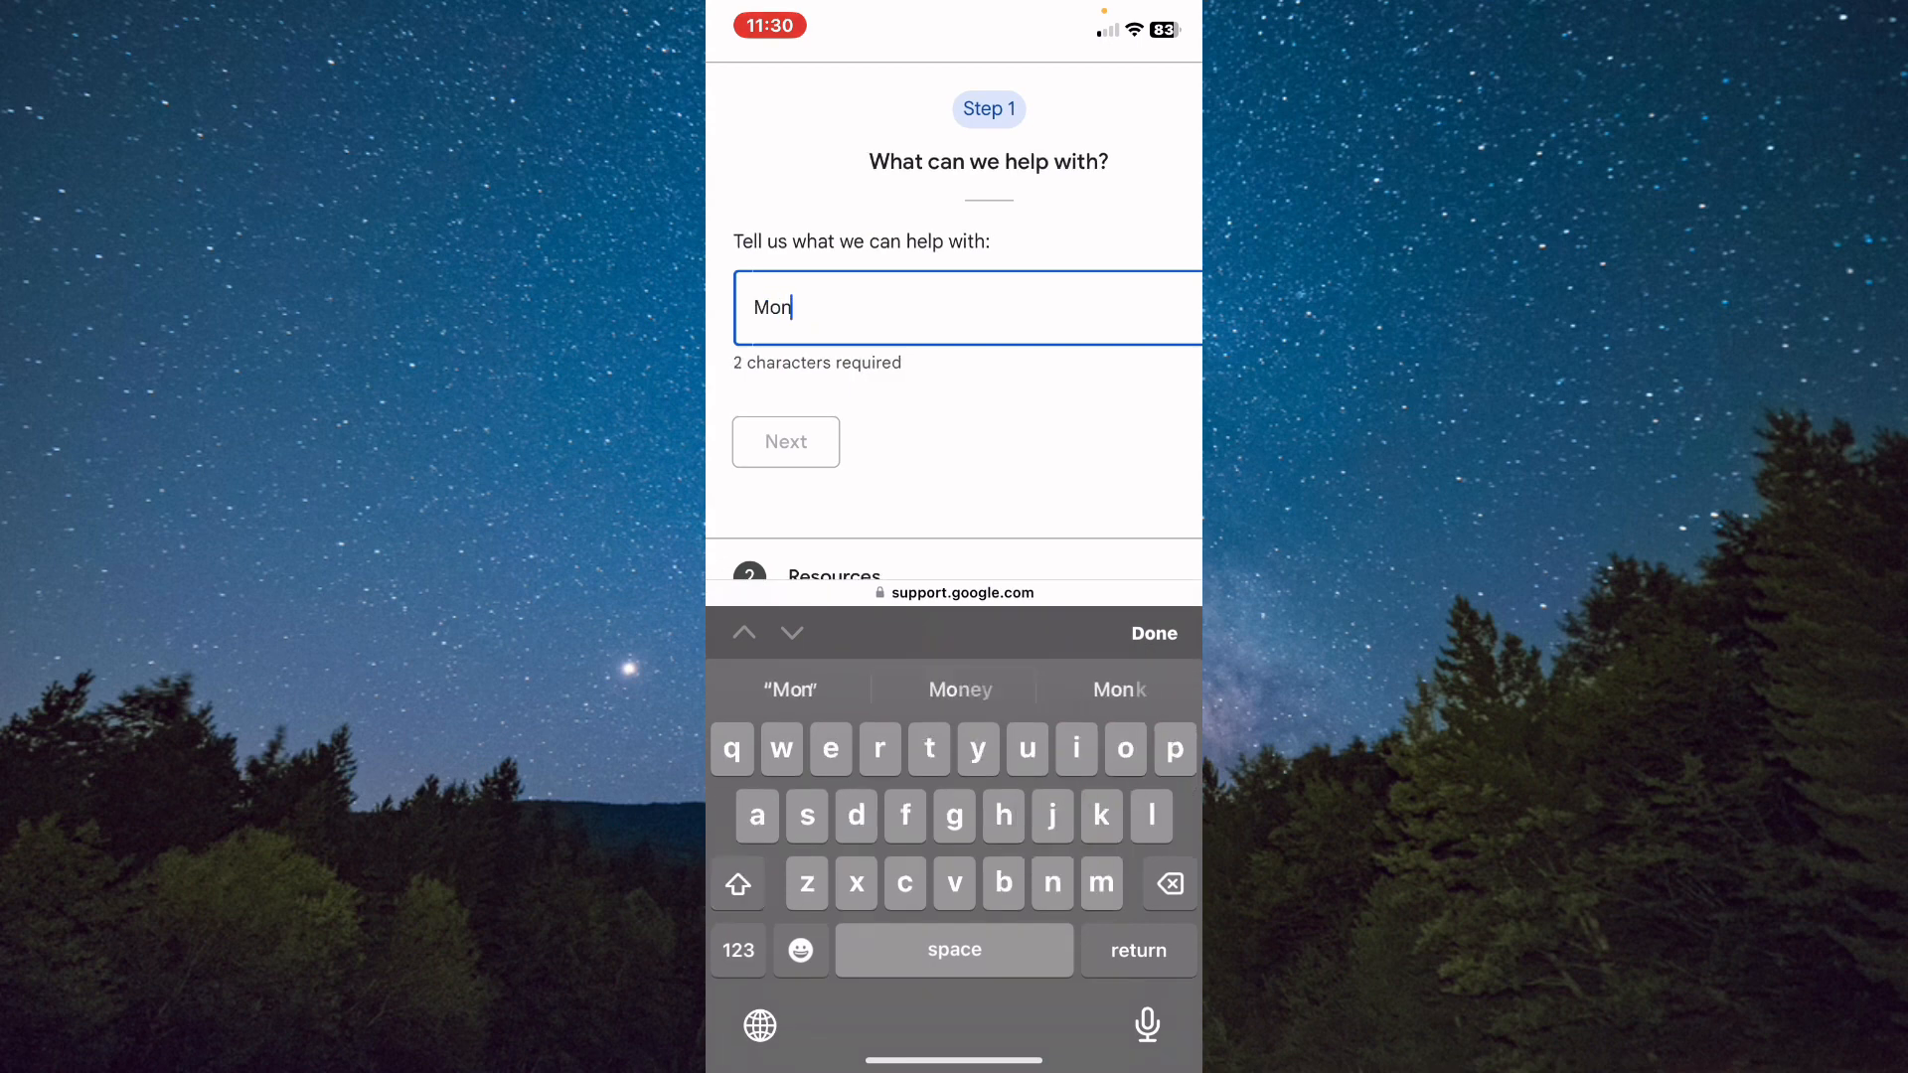
{"action": "type", "text": "etizing"}
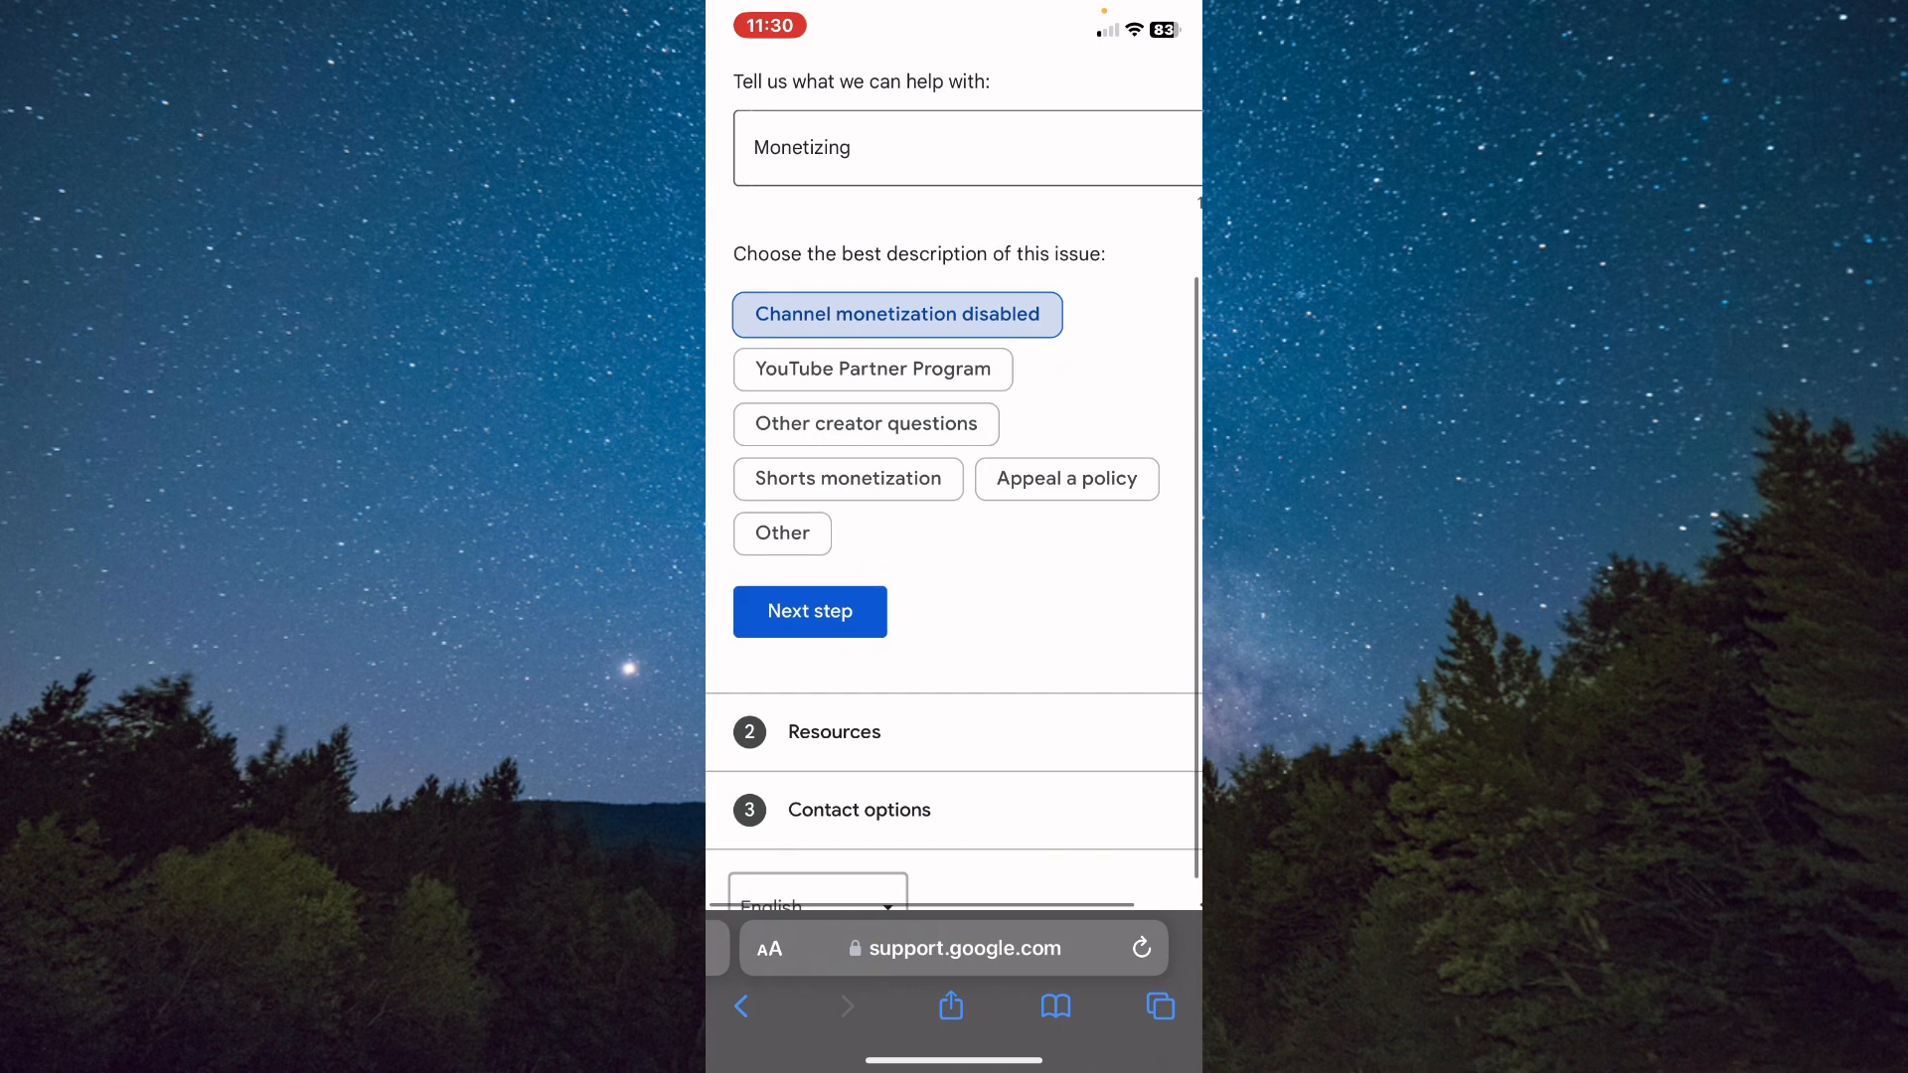
- Advance past the Resources articles to Step 3 with Chat and Email contact options
{"action": "left_click", "coordinate": [809, 610]}
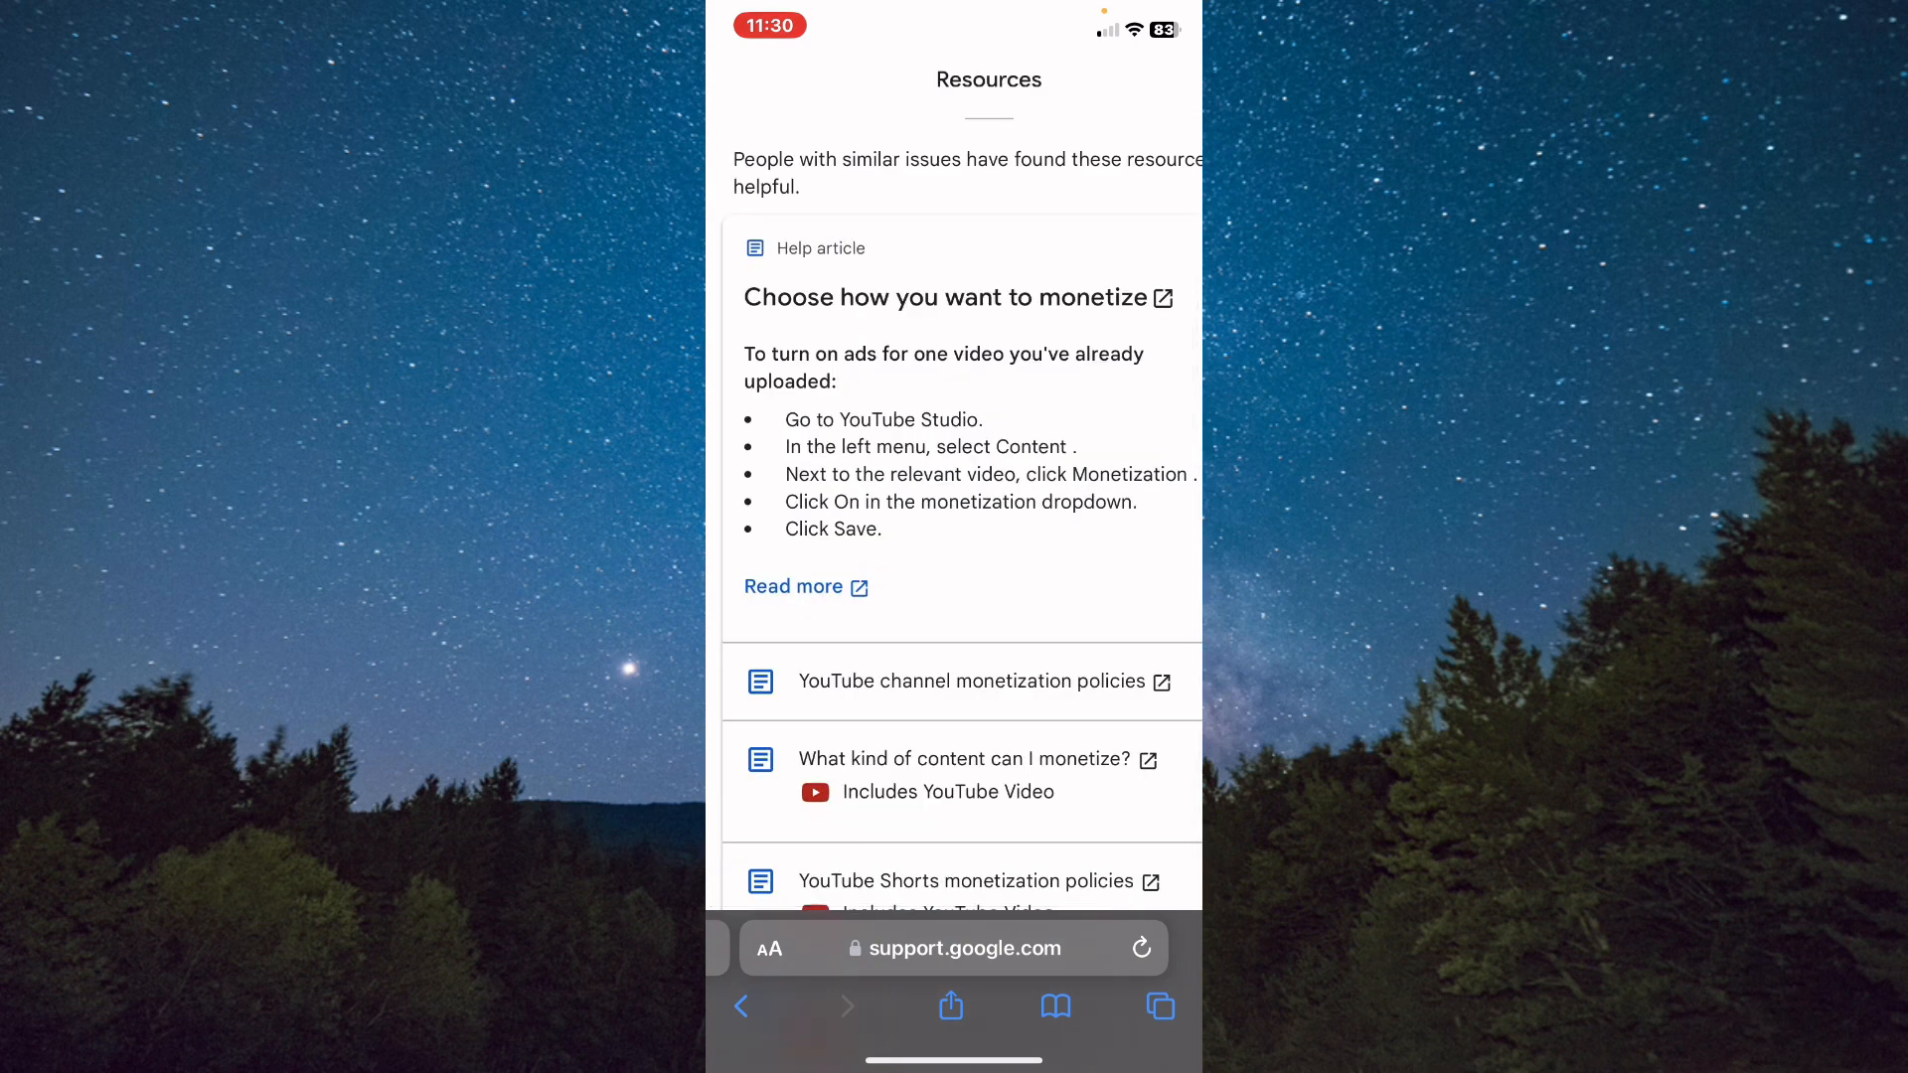
{"action": "scroll", "scroll_direction": "down", "scroll_amount": 3}
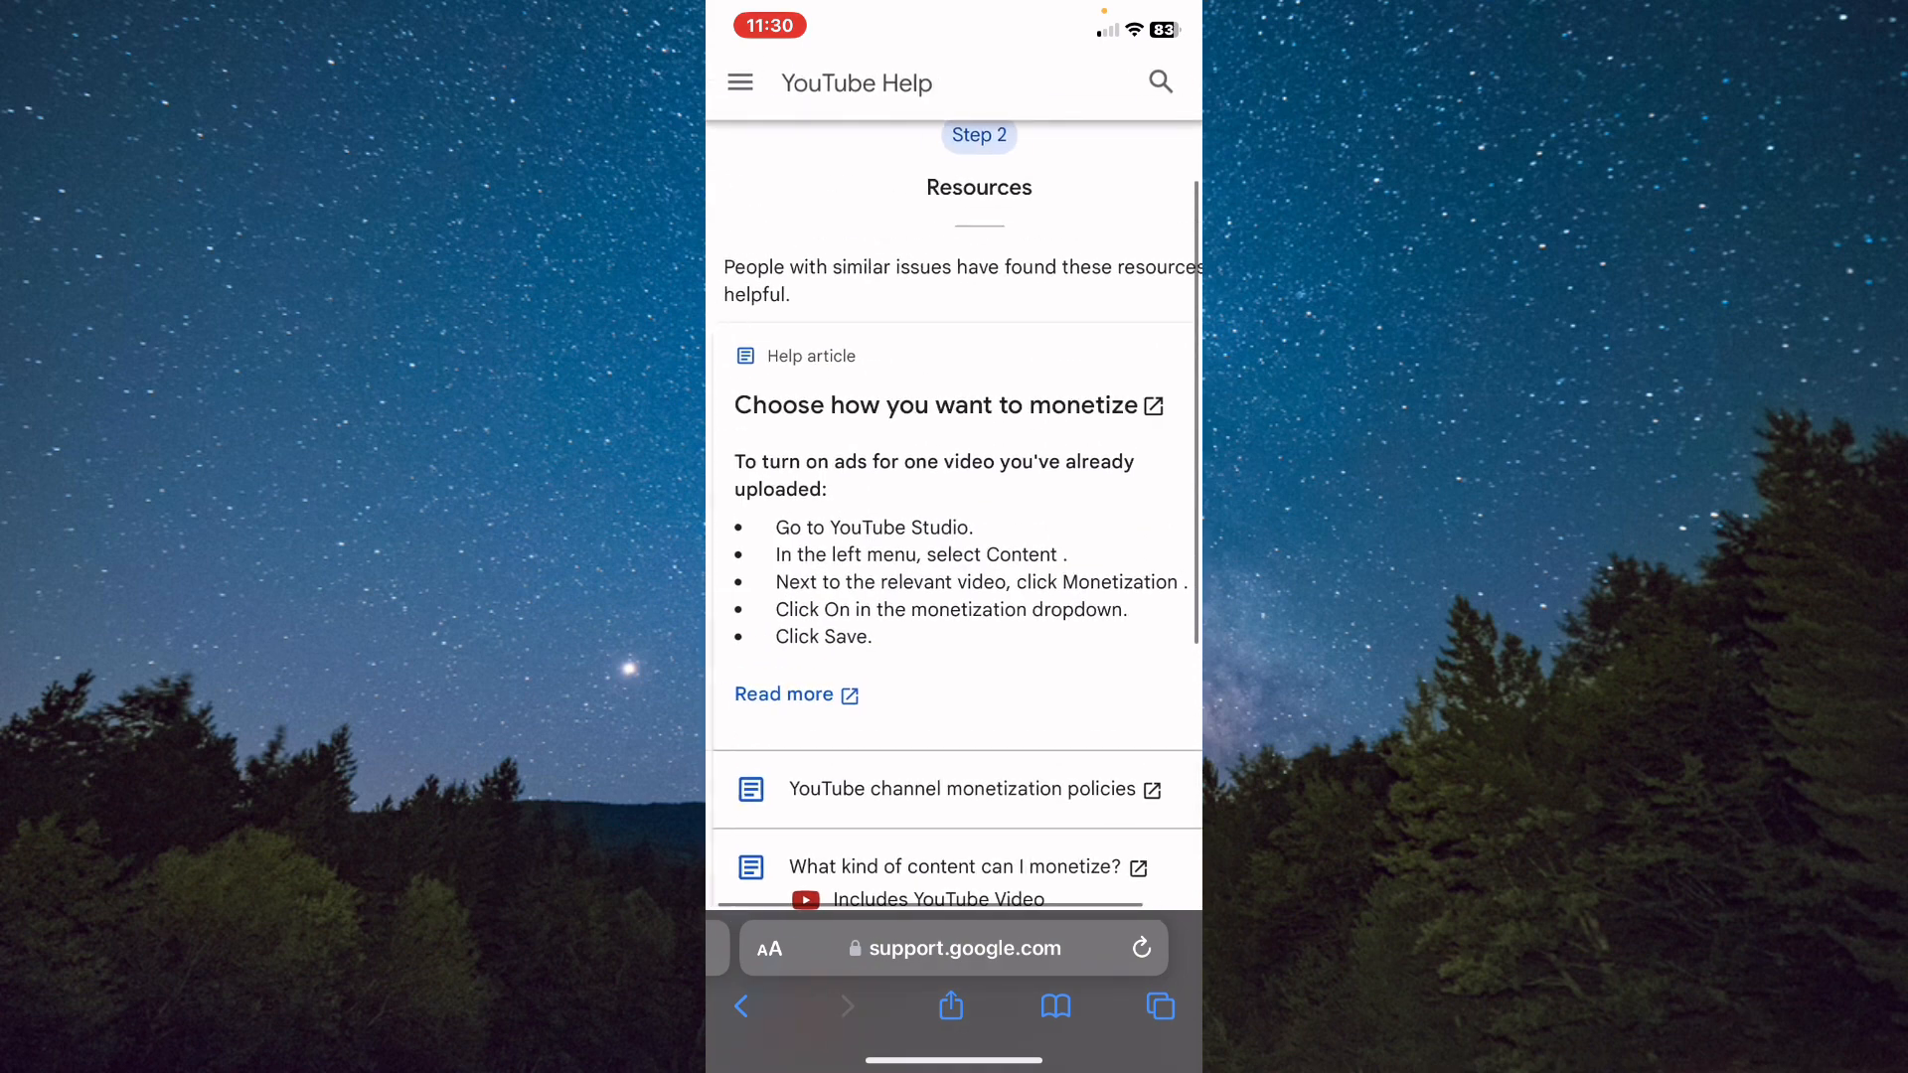
{"action": "scroll", "scroll_direction": "down", "scroll_amount": 3}
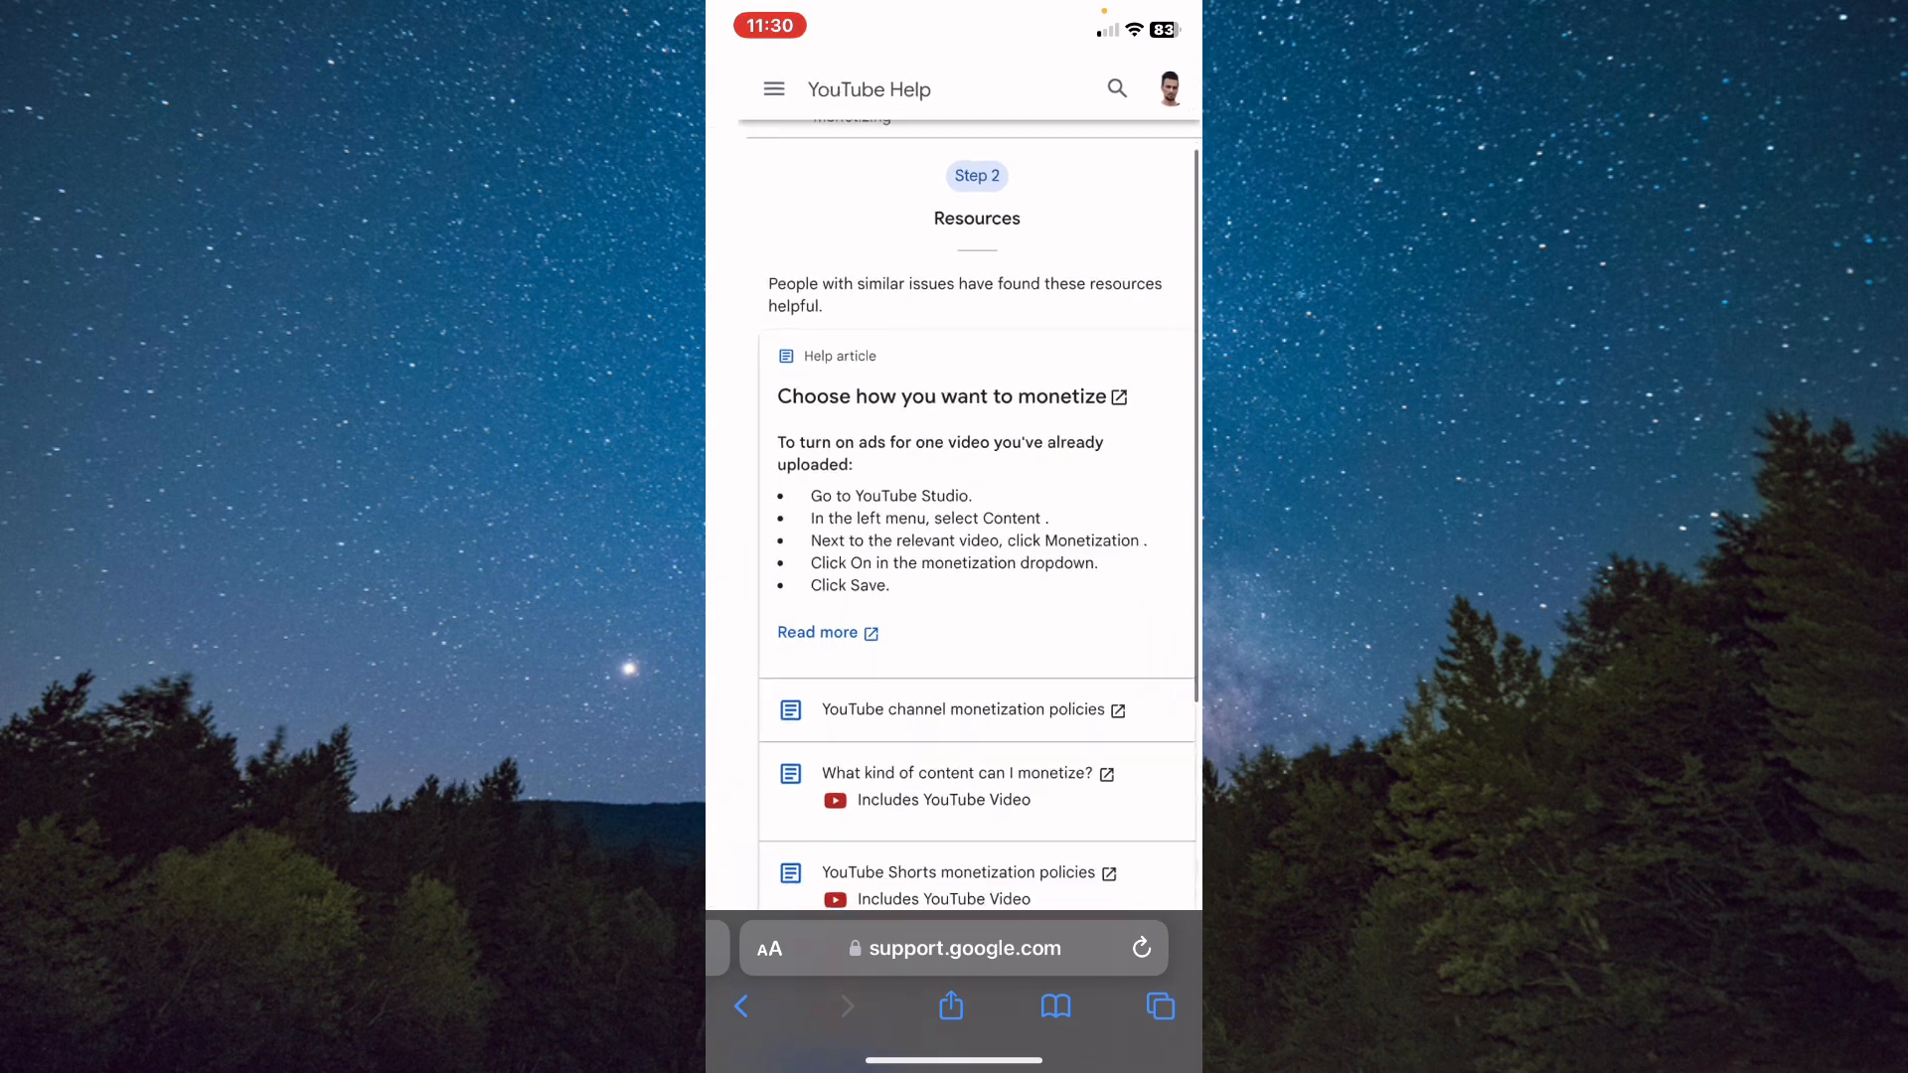
{"action": "scroll", "scroll_direction": "down", "scroll_amount": 3}
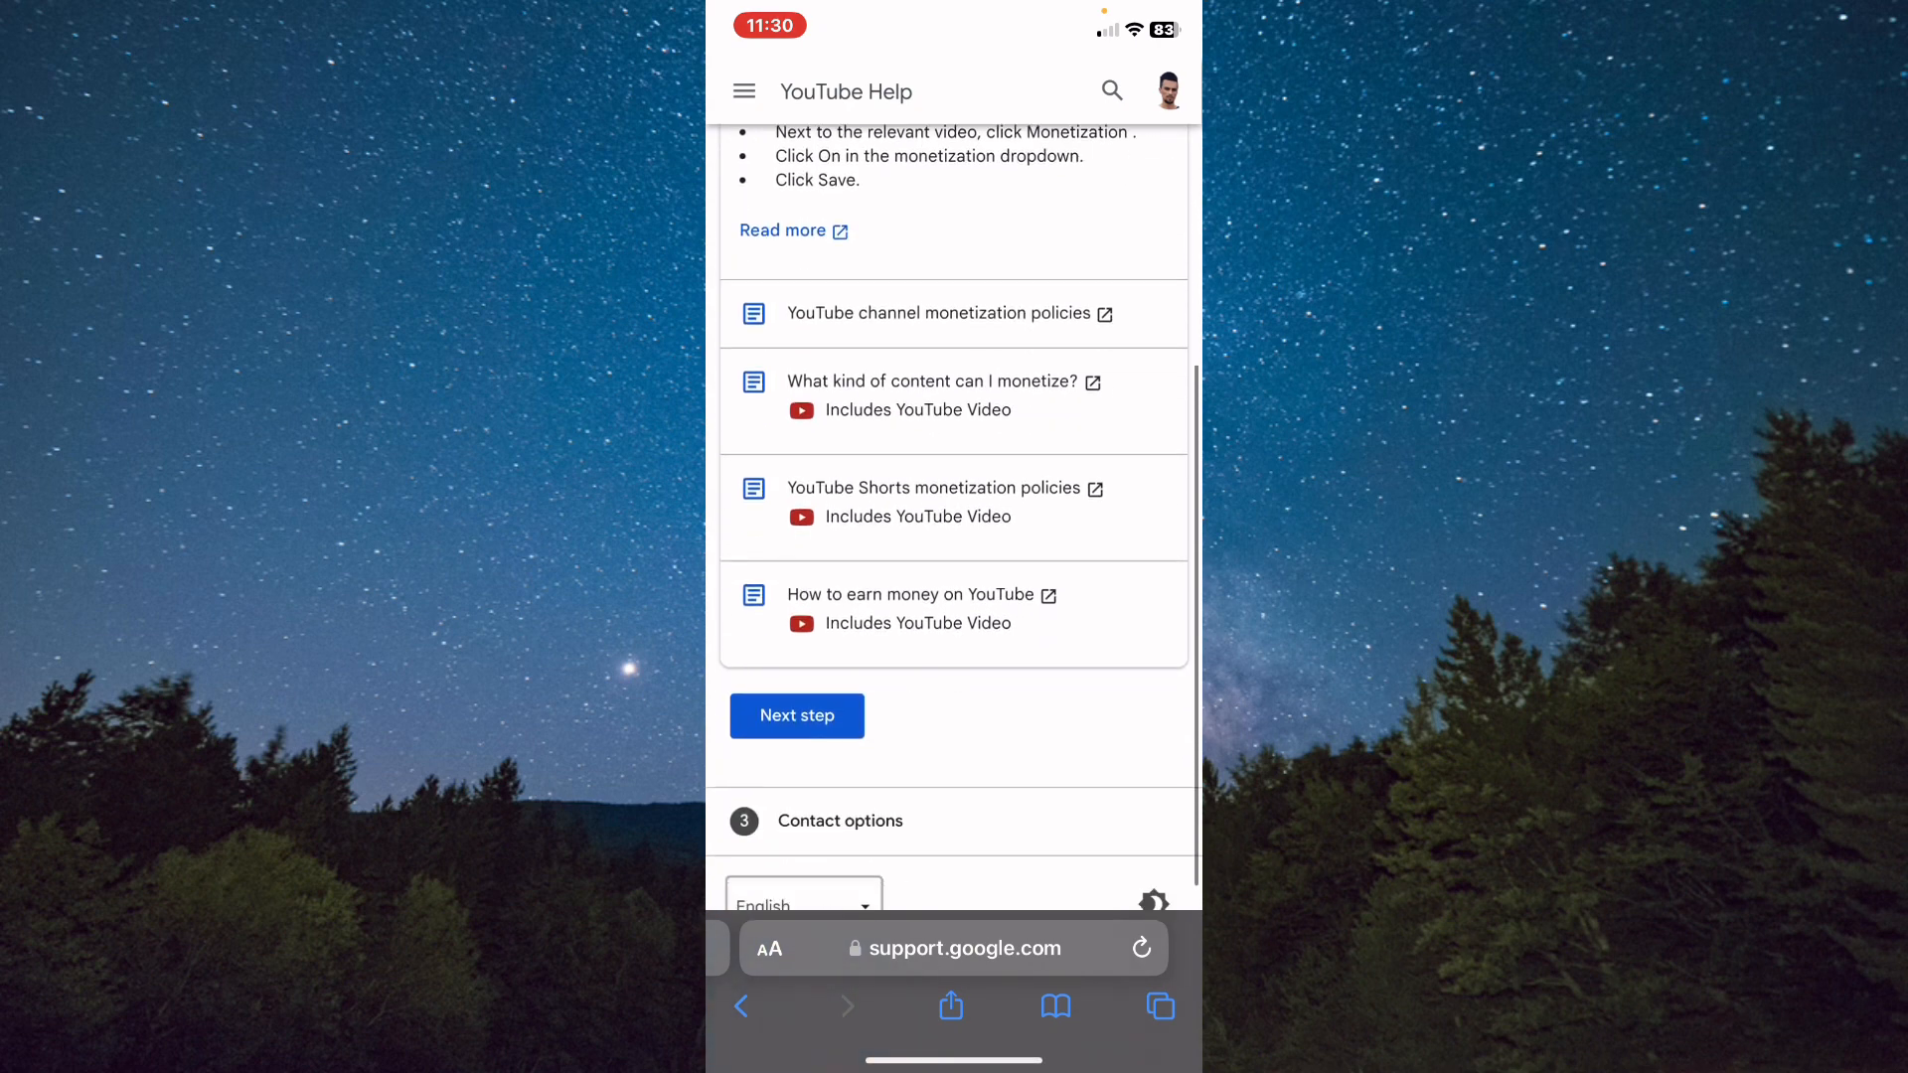
{"action": "scroll", "scroll_direction": "down", "scroll_amount": 3}
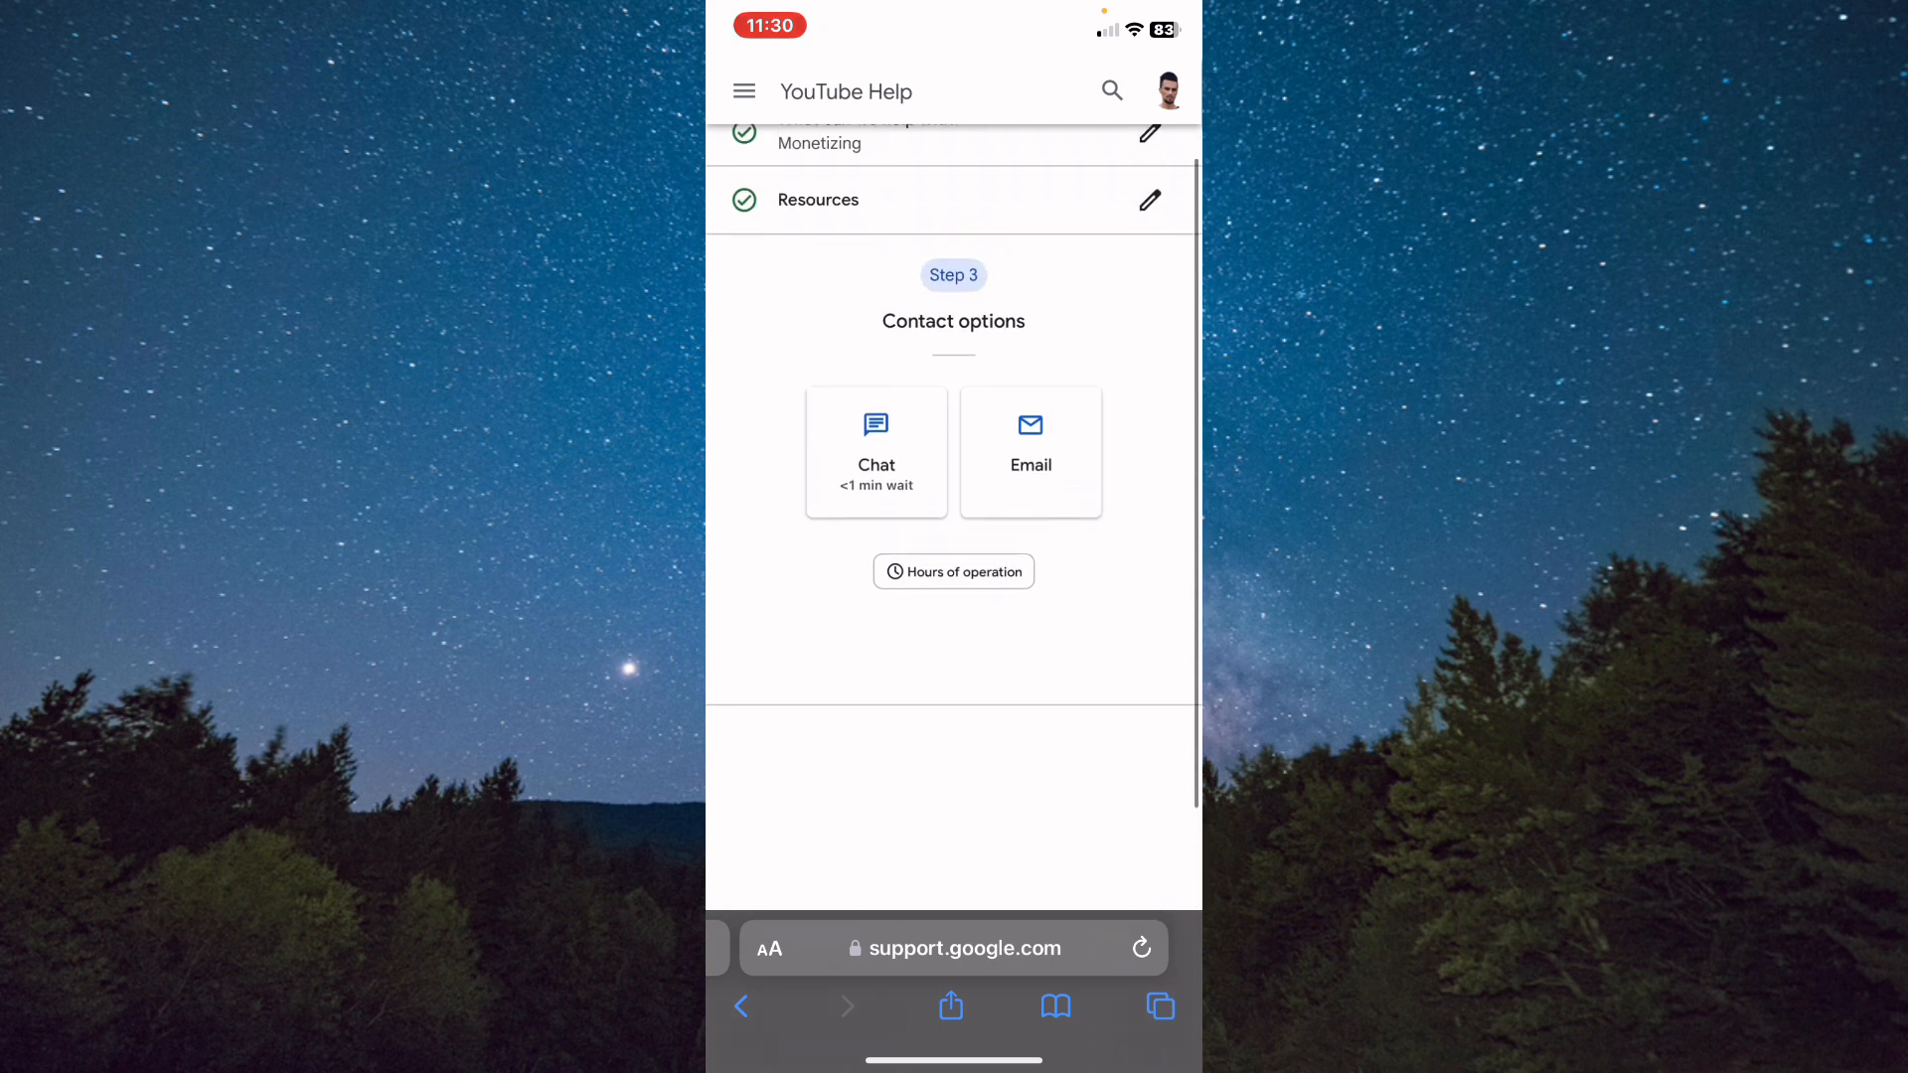
{"action": "scroll", "scroll_direction": "up", "scroll_amount": 3}
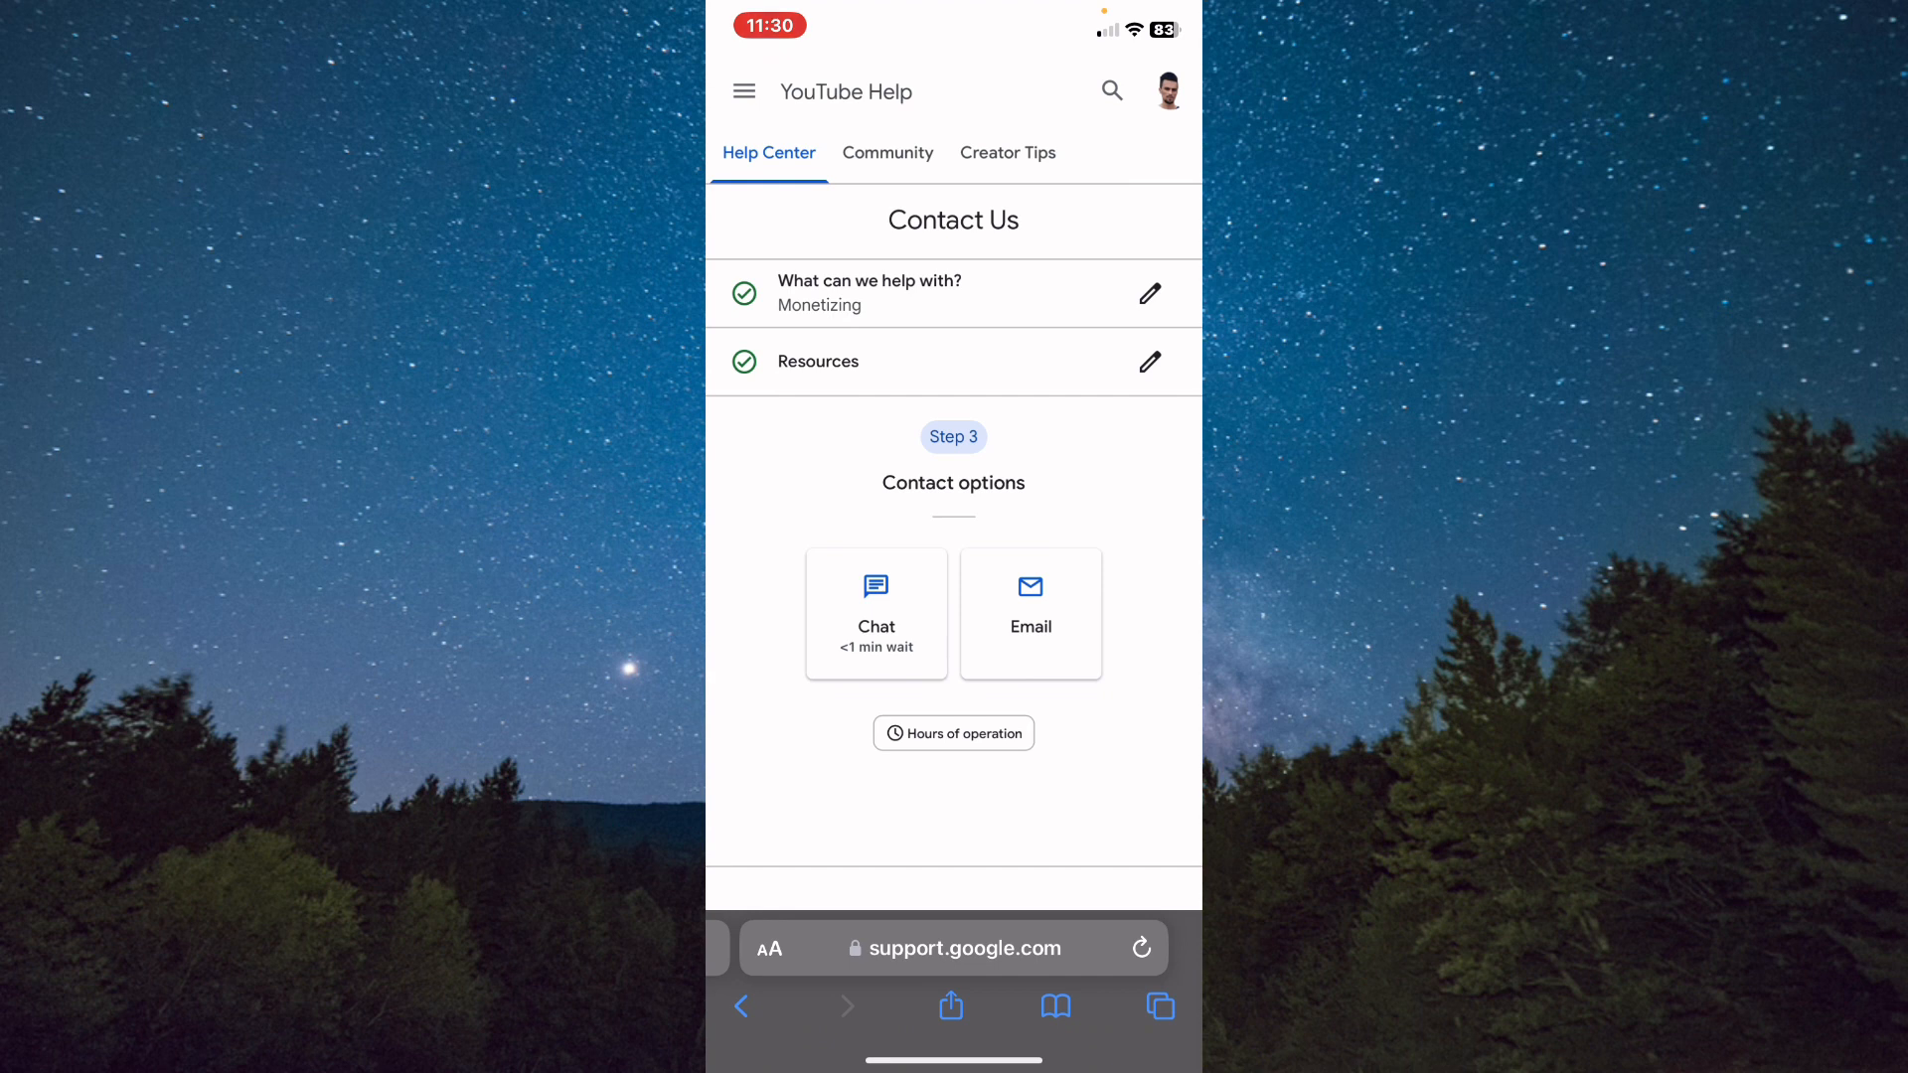
{"action": "scroll", "scroll_direction": "up", "scroll_amount": 3}
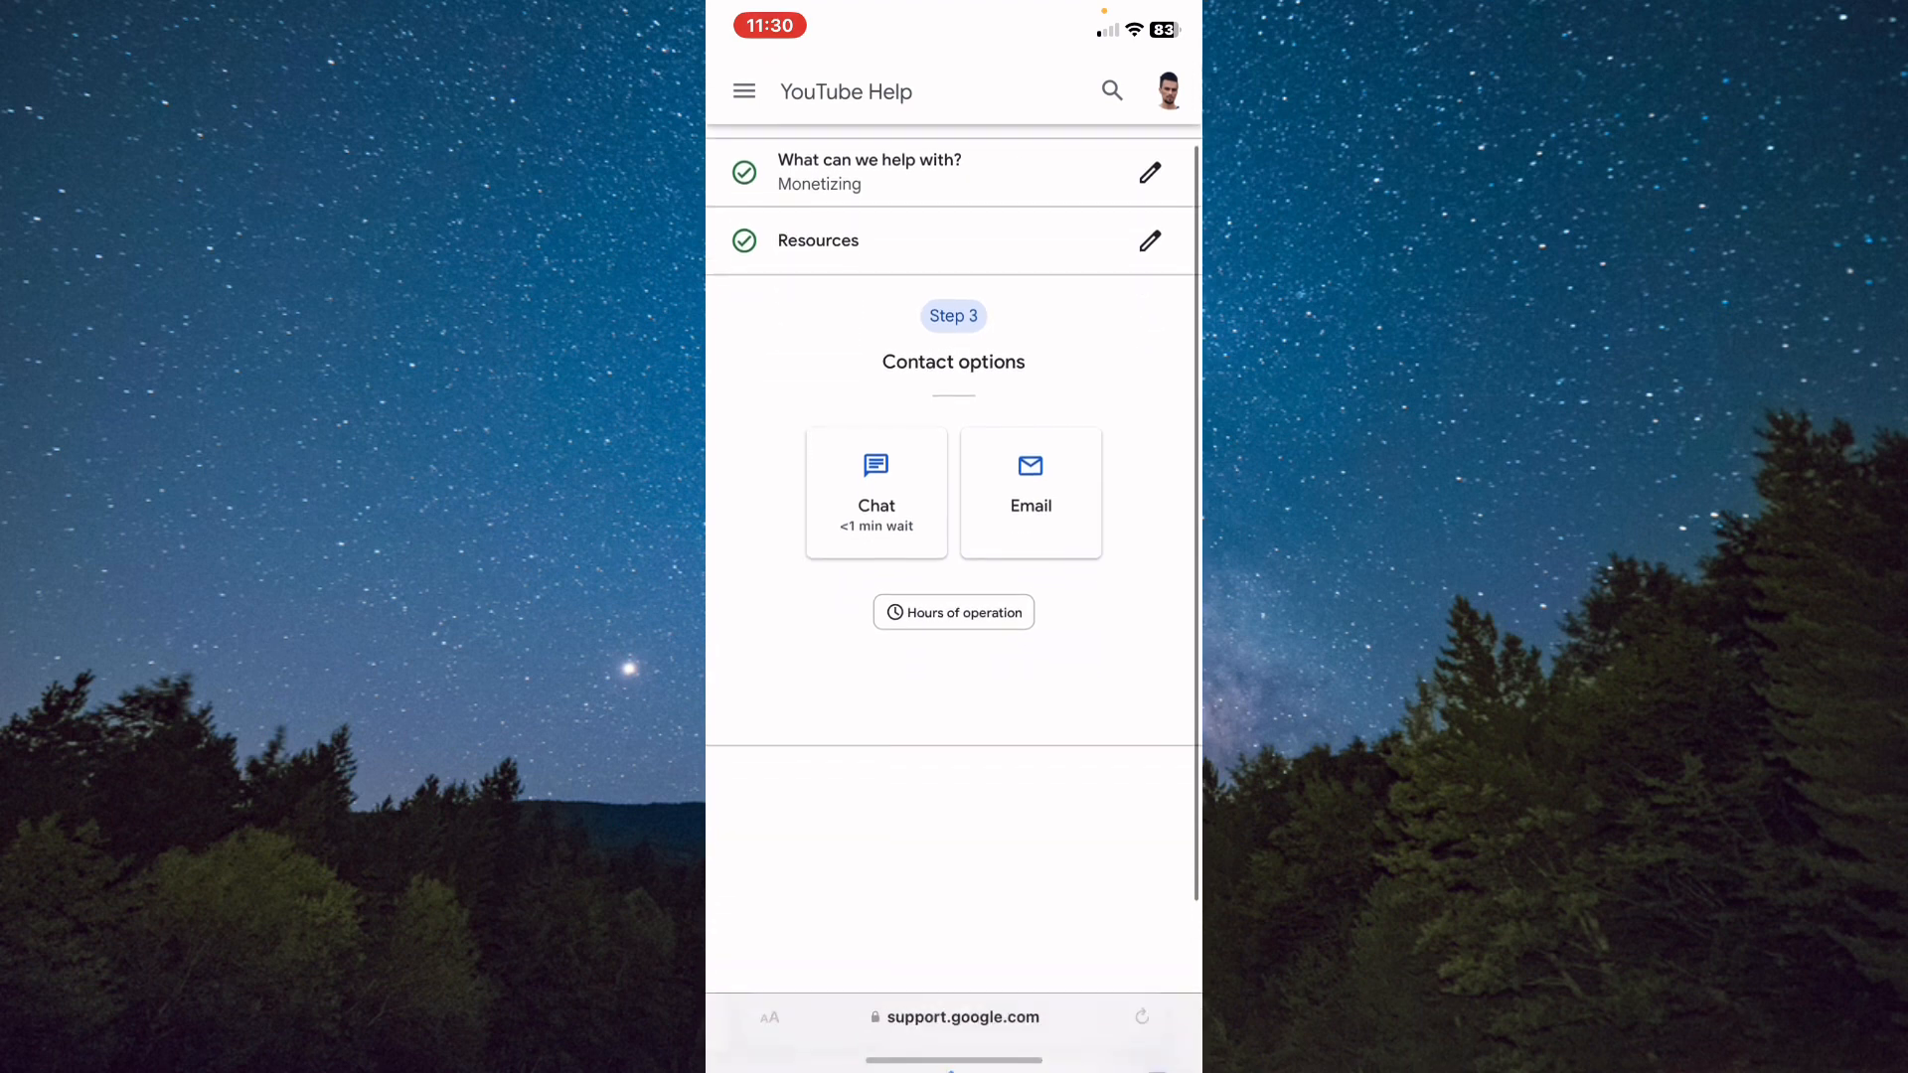
{"action": "scroll", "scroll_direction": "down", "scroll_amount": 3}
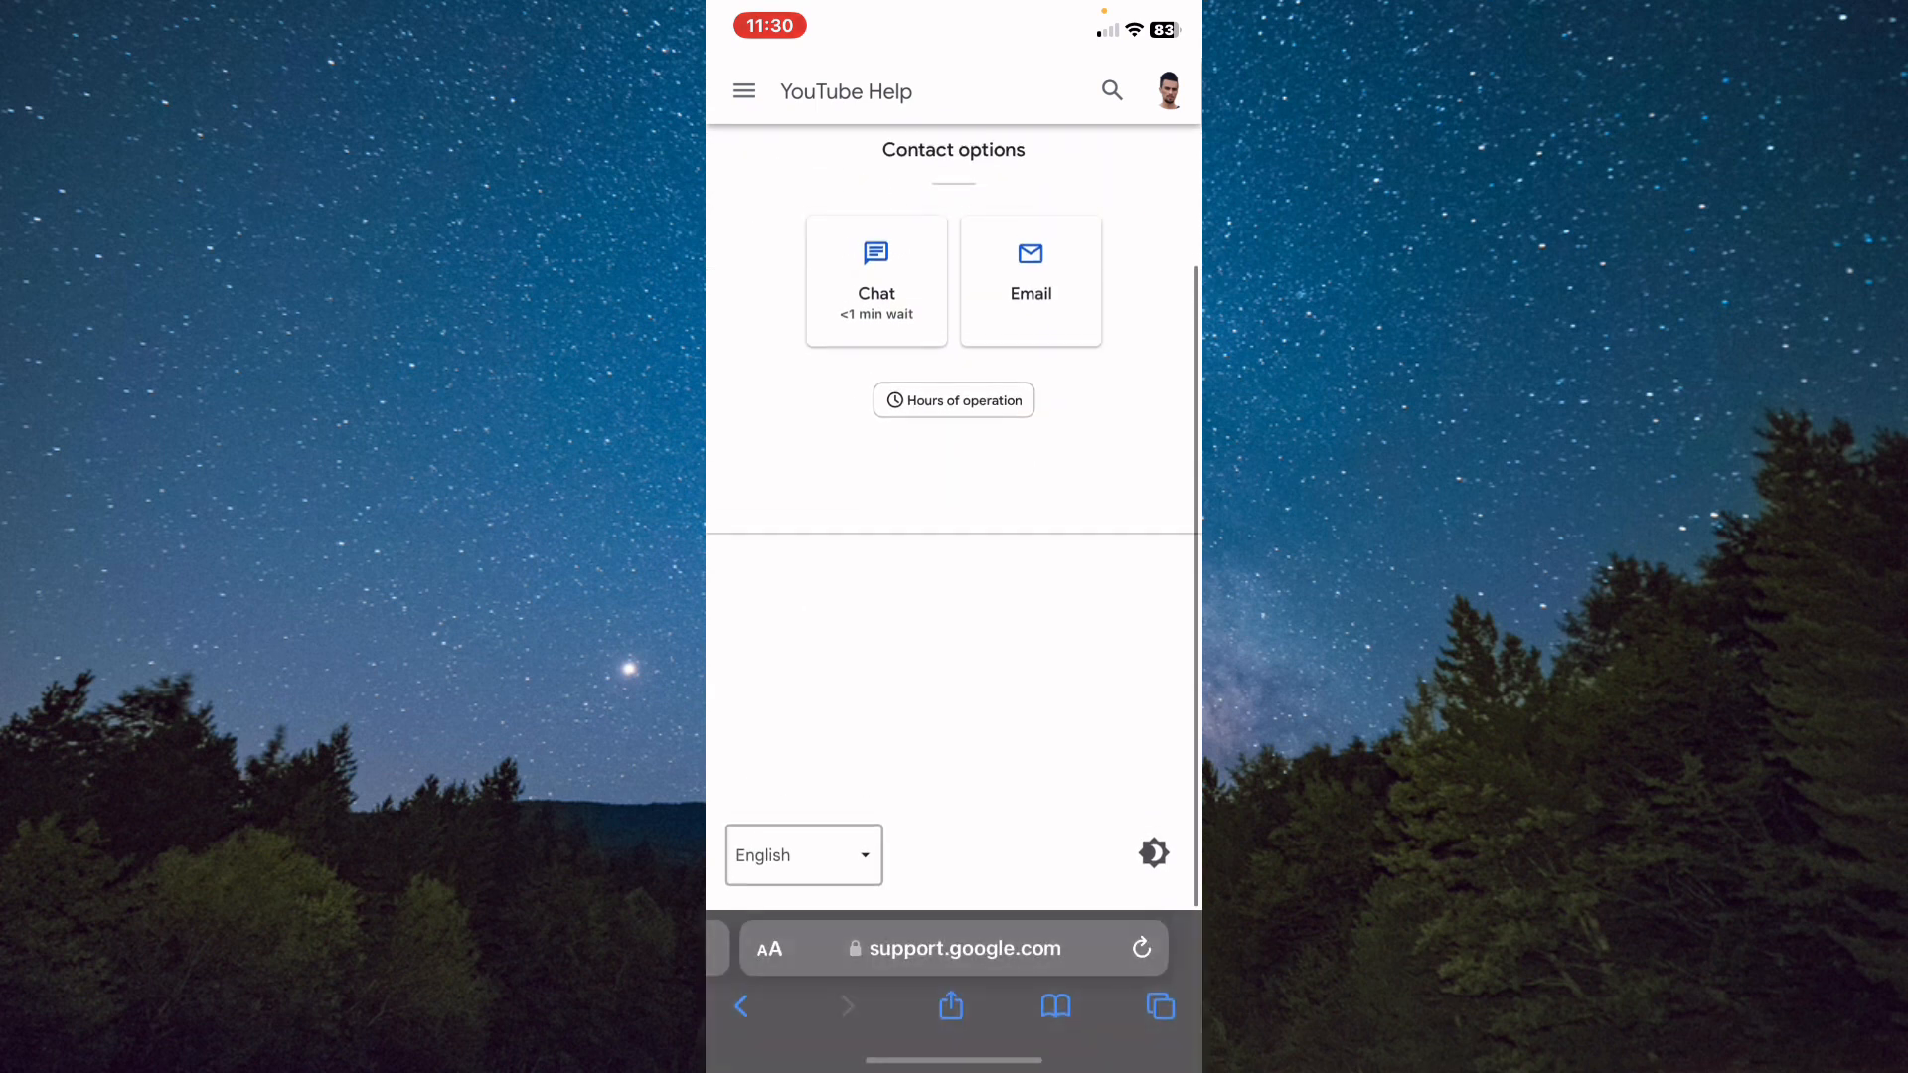
{"action": "scroll", "scroll_direction": "down", "scroll_amount": 3}
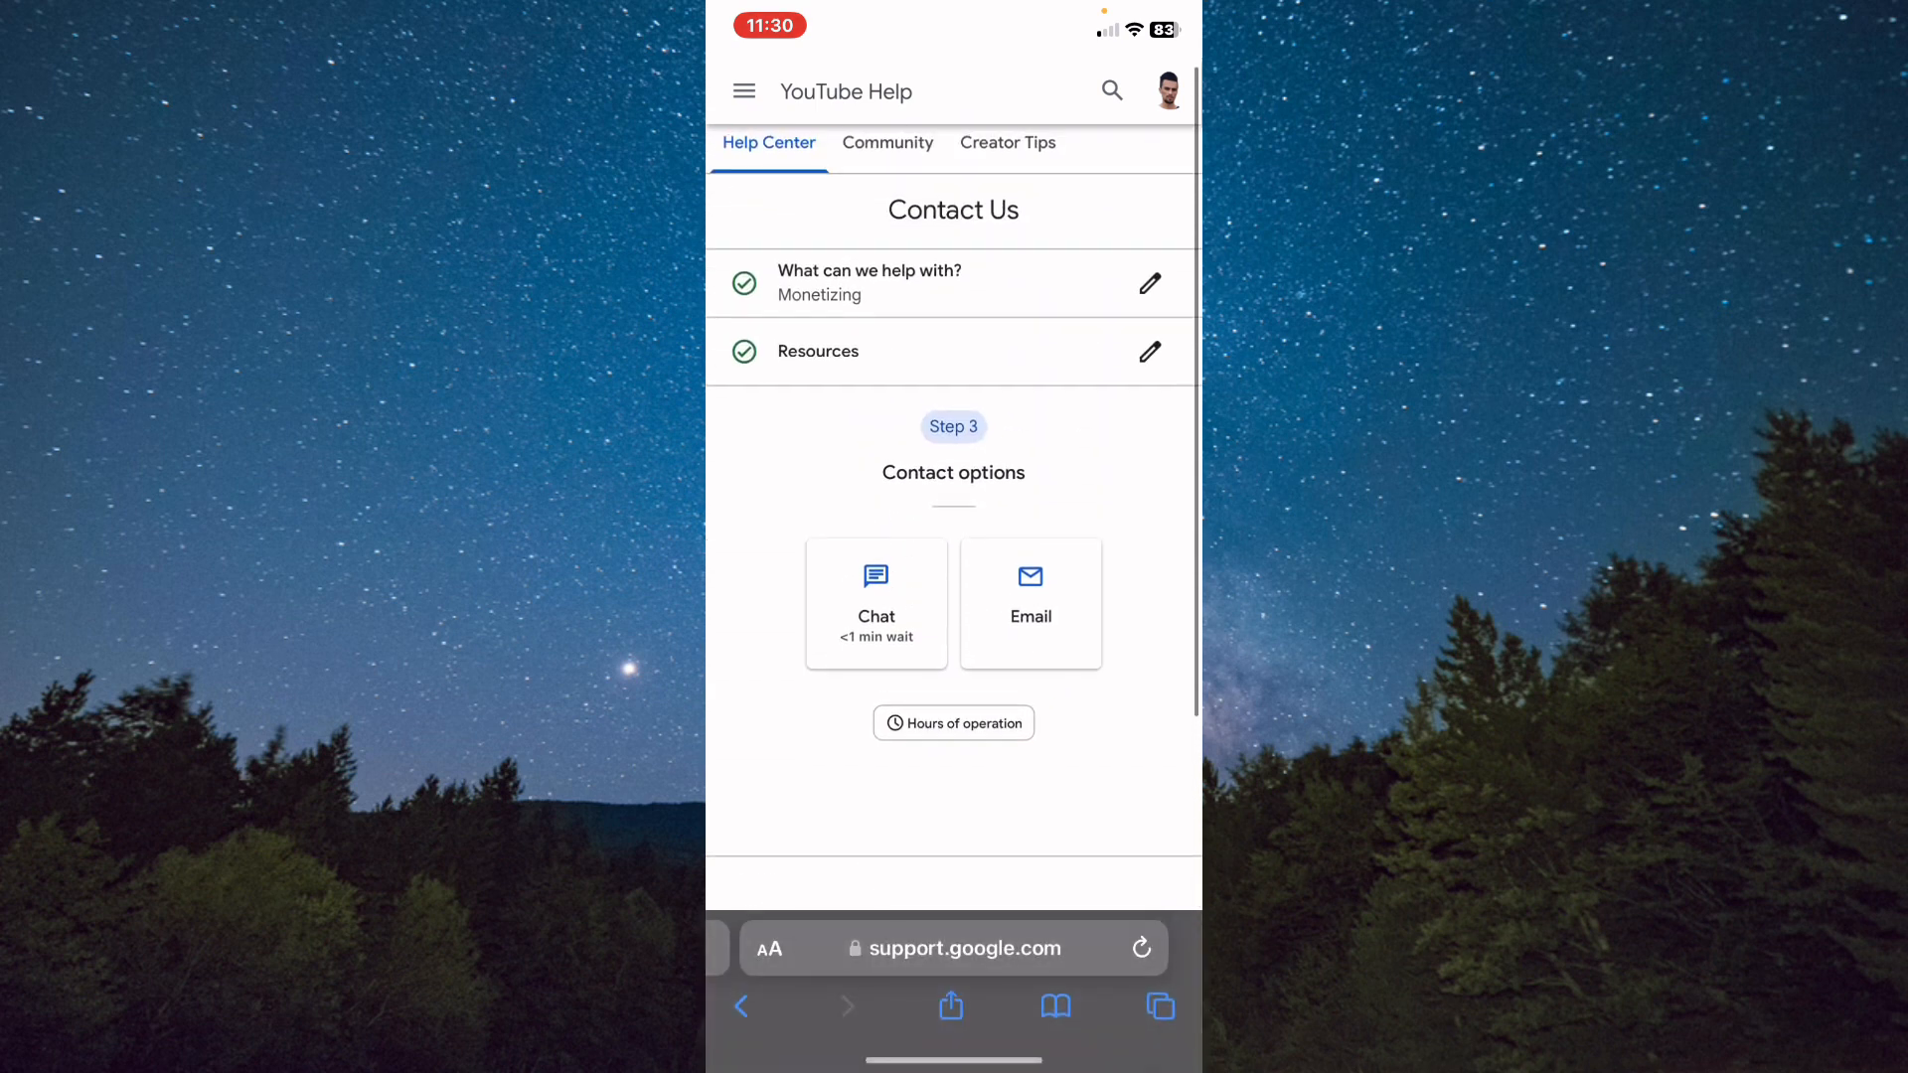
{"action": "scroll", "scroll_direction": "up", "scroll_amount": 3}
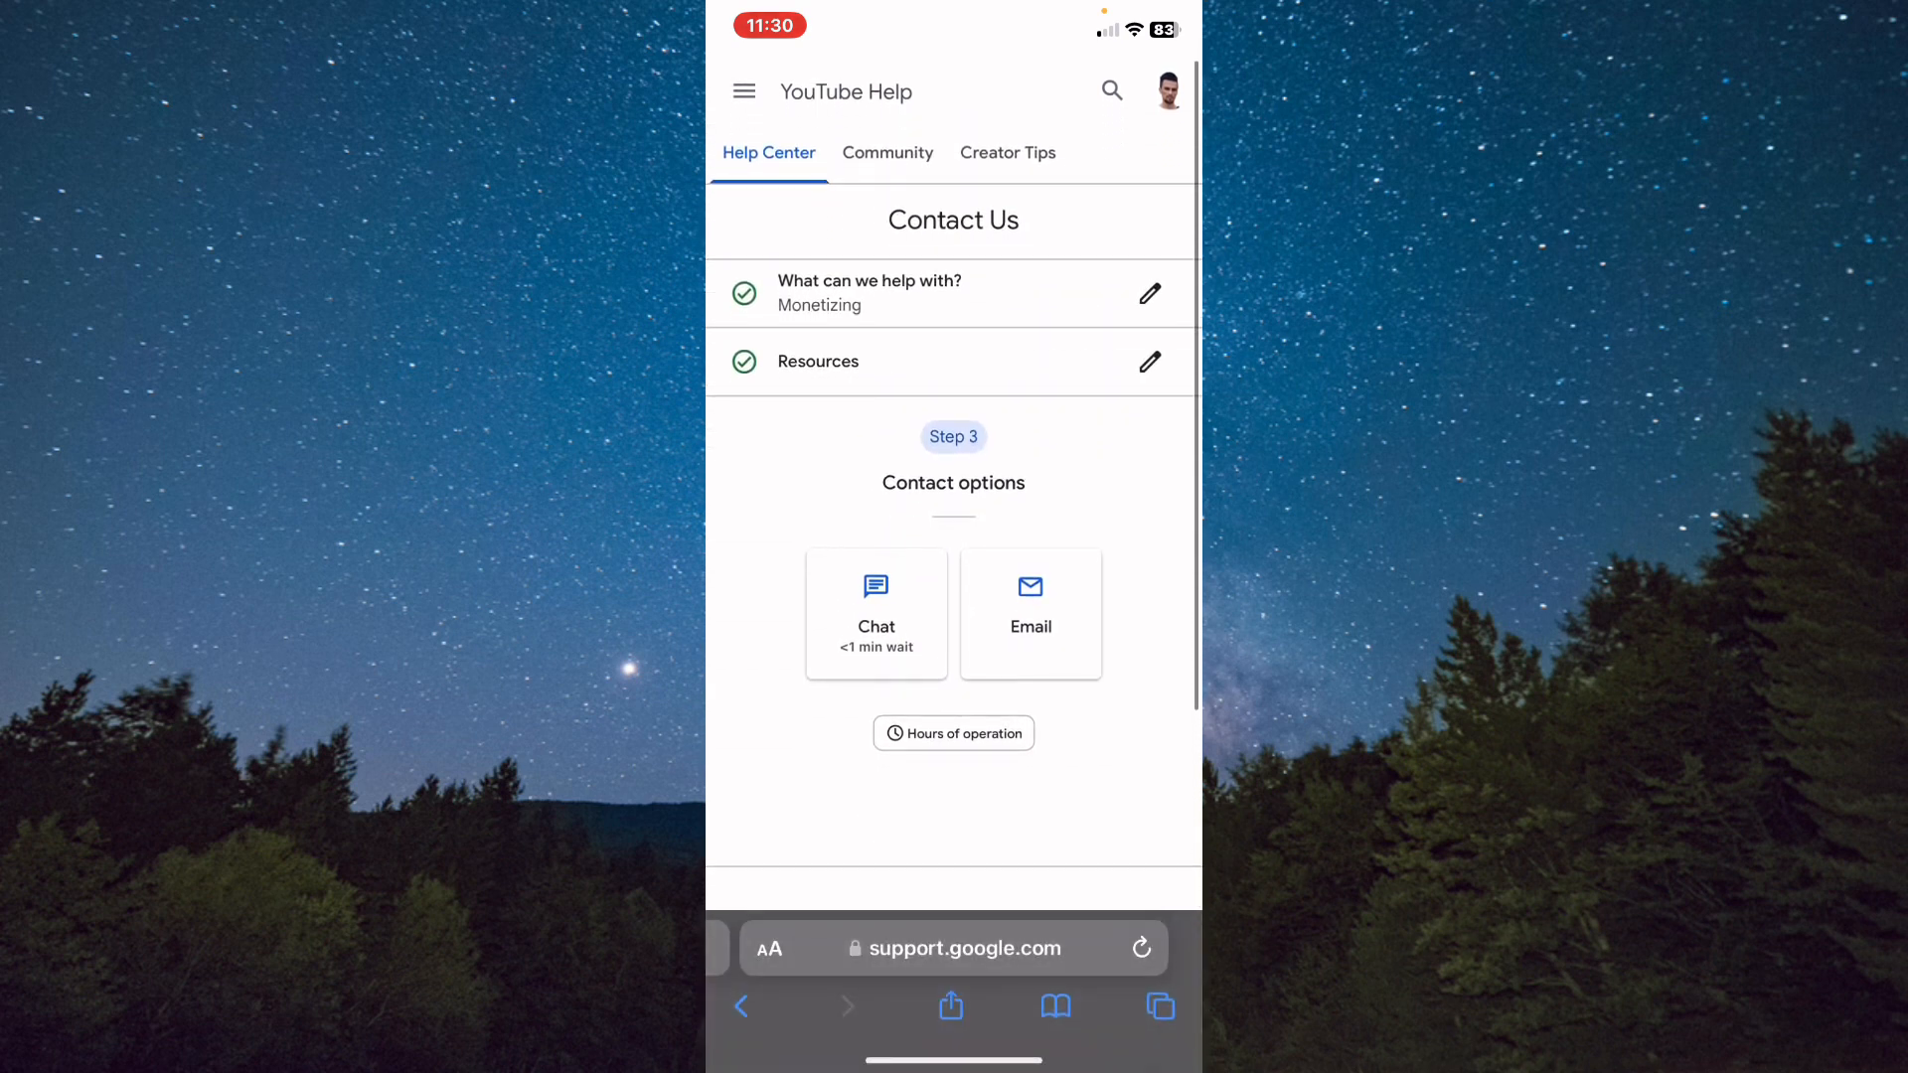